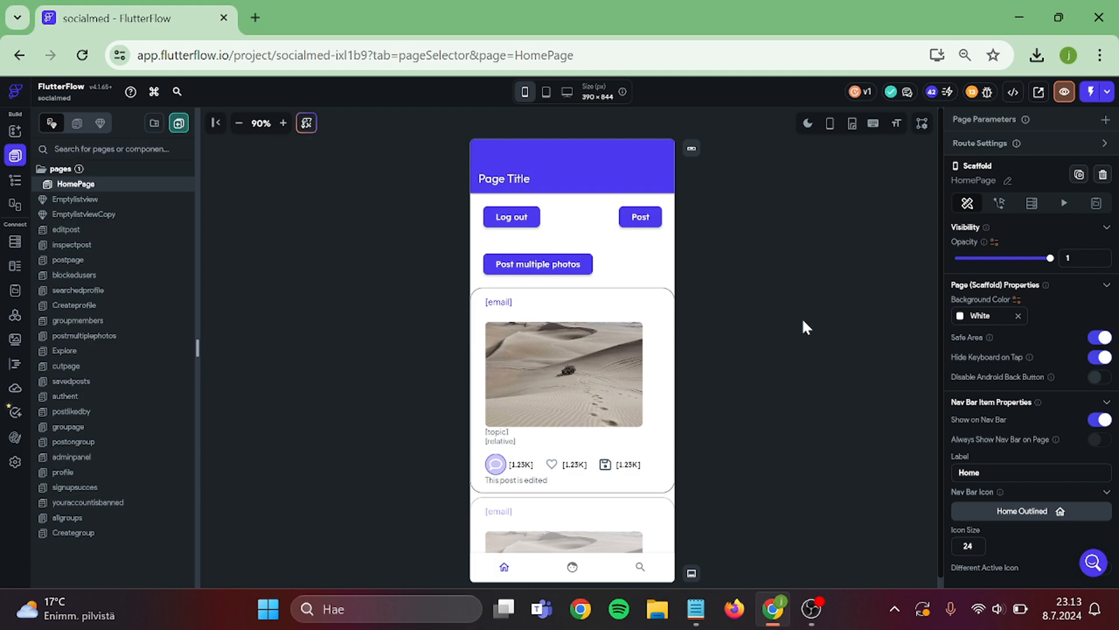
pyautogui.moveTo(787, 331)
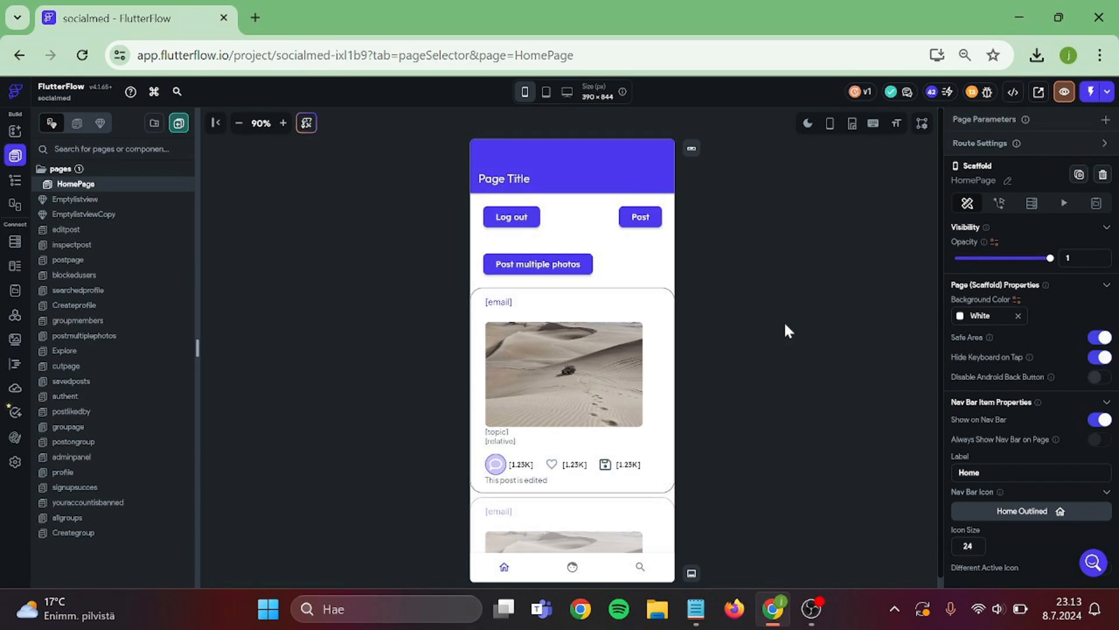
pyautogui.moveTo(188, 469)
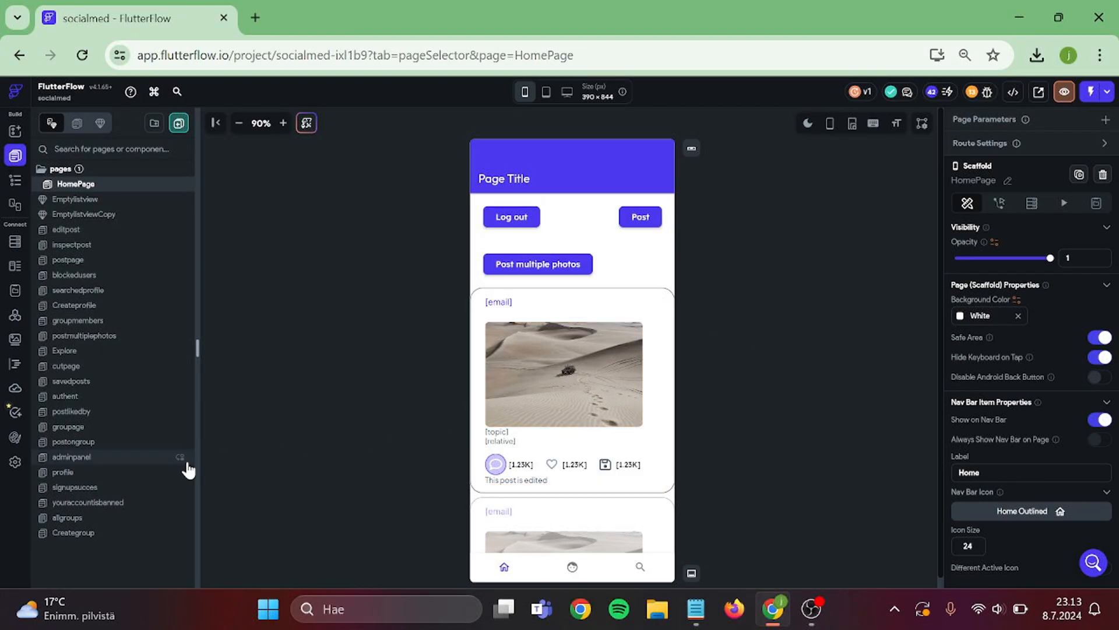
# Step: Switch the canvas to the profile page showing the username, bio and follower counts
pyautogui.click(63, 473)
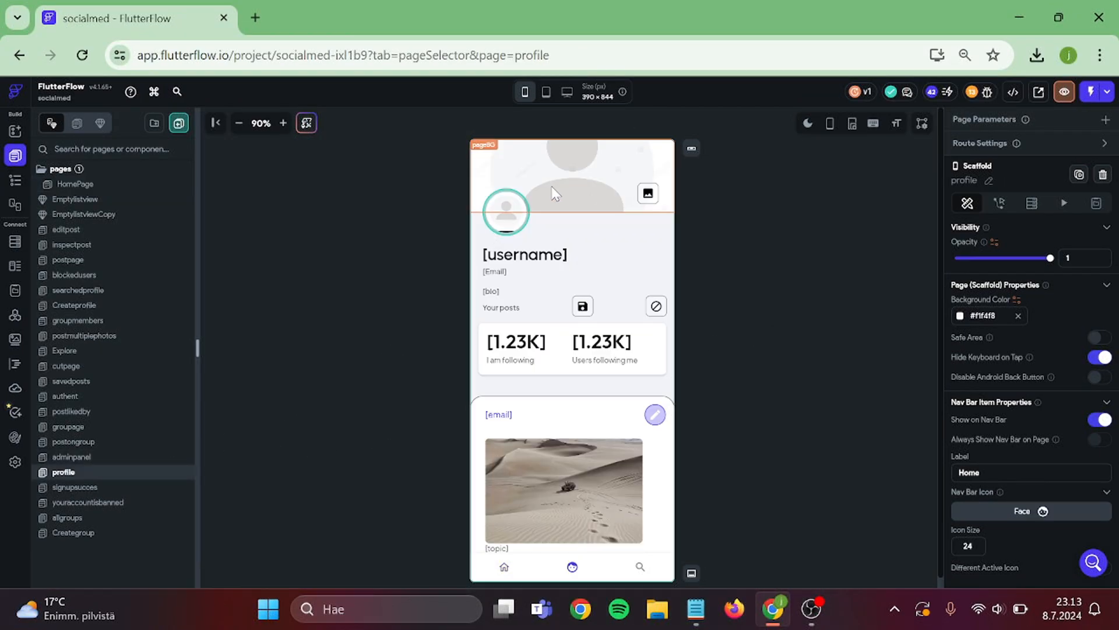
# Step: Add a LottieAnimation widget beside the username via the widget palette search 'lotti'
pyautogui.click(14, 130)
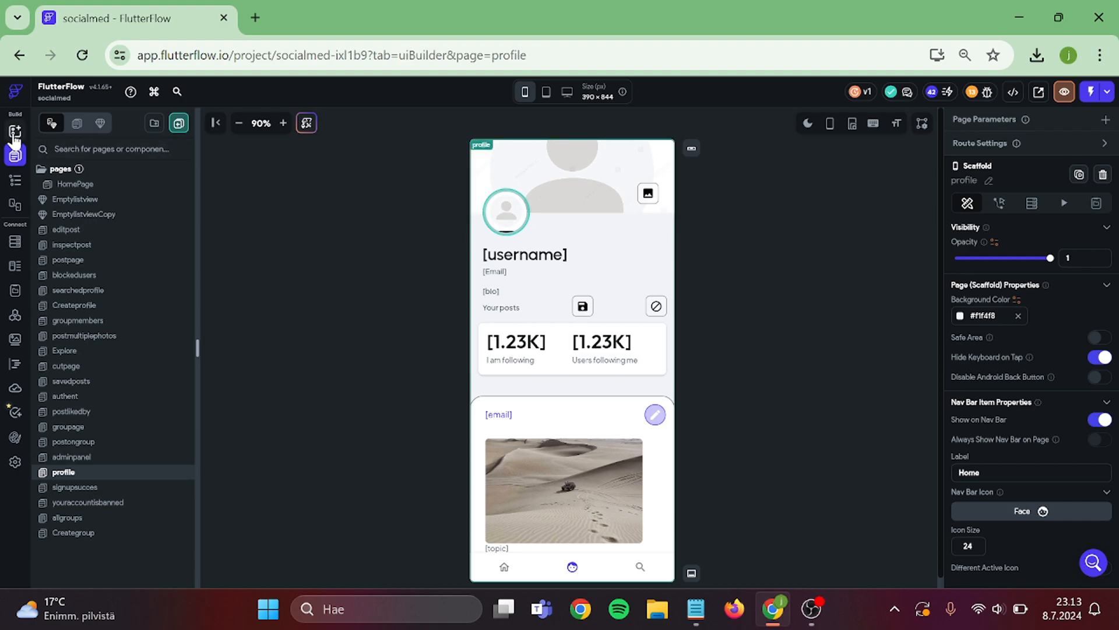
pyautogui.click(15, 130)
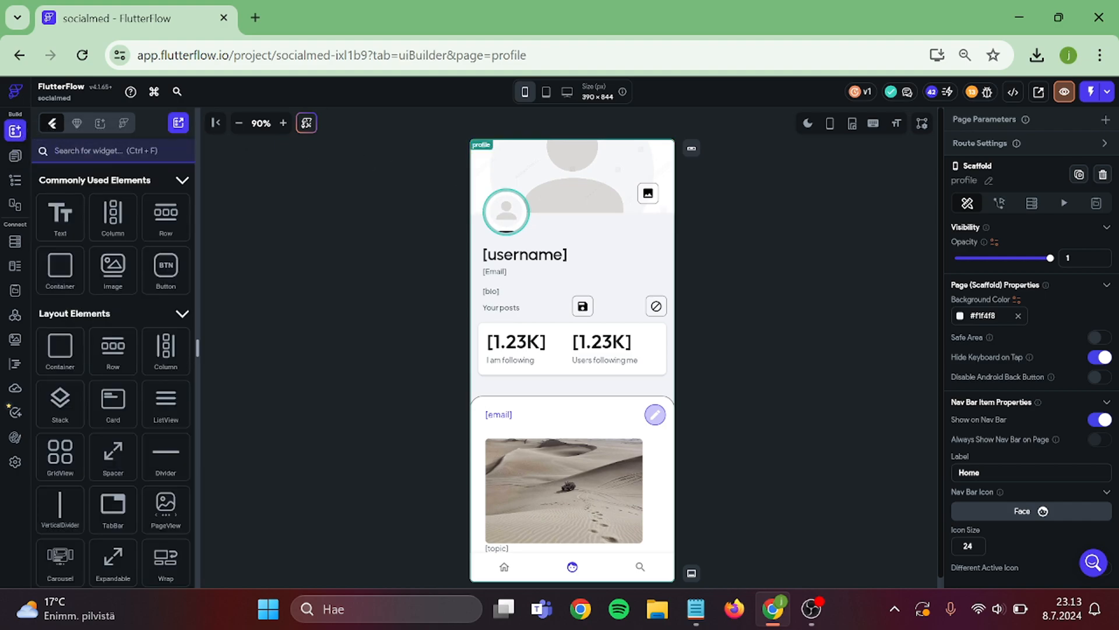
pyautogui.write('lotti')
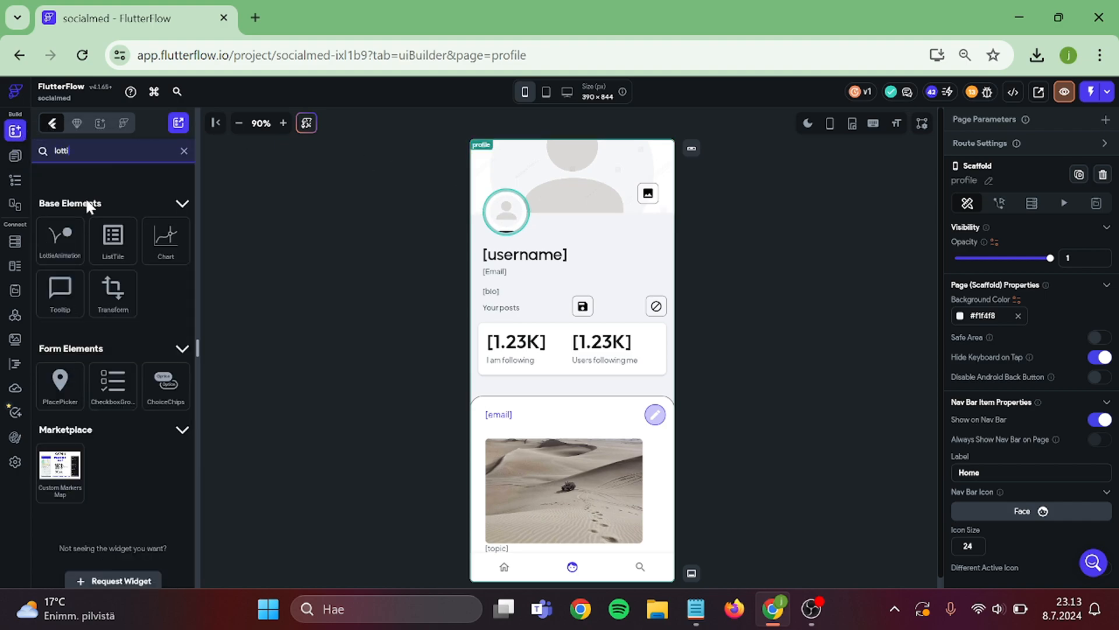
pyautogui.moveTo(59, 240); pyautogui.dragTo(545, 286)
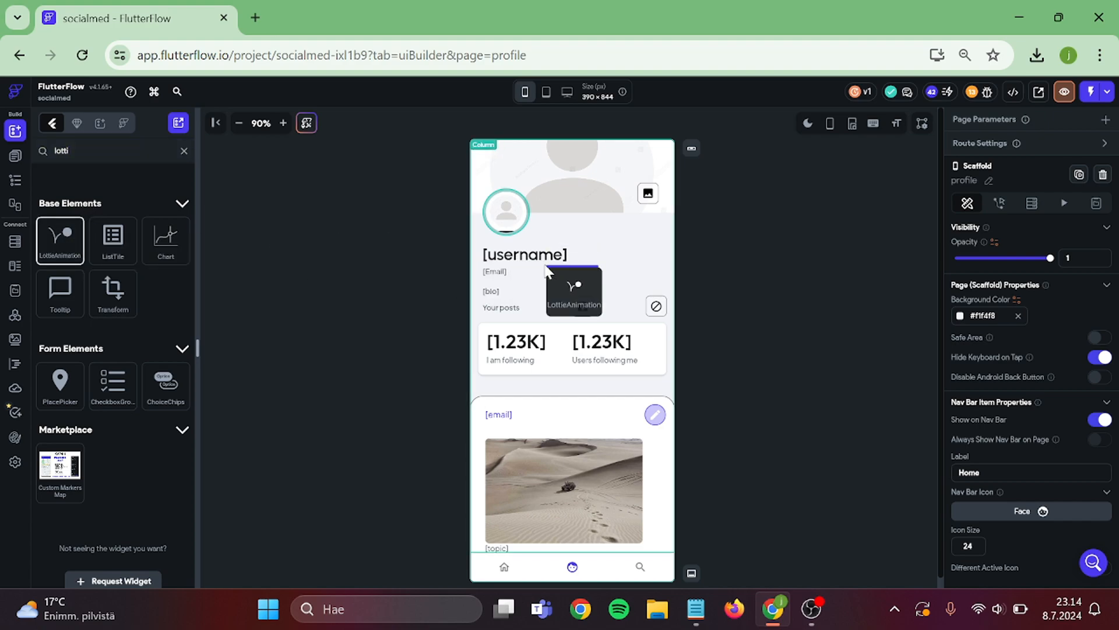
pyautogui.rightClick(524, 254)
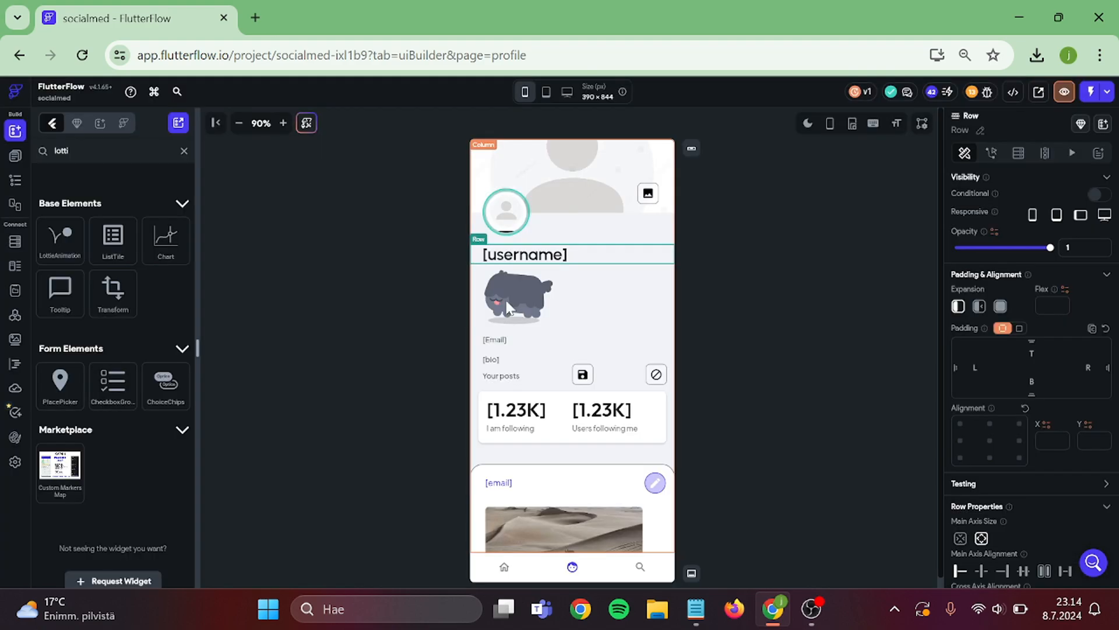
pyautogui.click(518, 297)
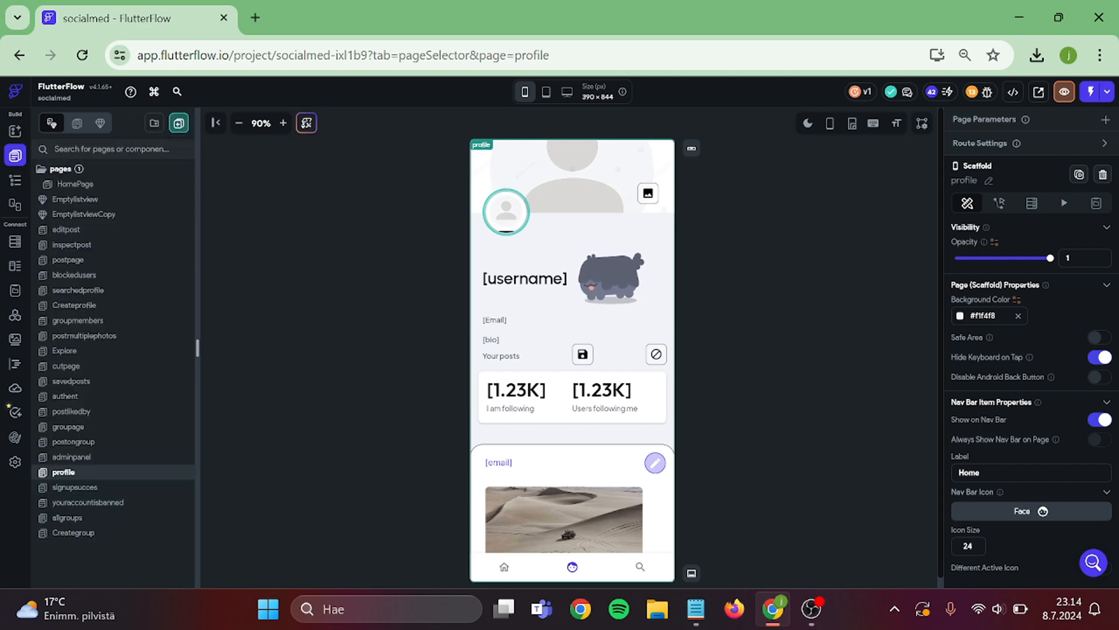
# Step: Add a LottieAnimation widget below Create Account on the authent page's Sign Up form
pyautogui.write('auth')
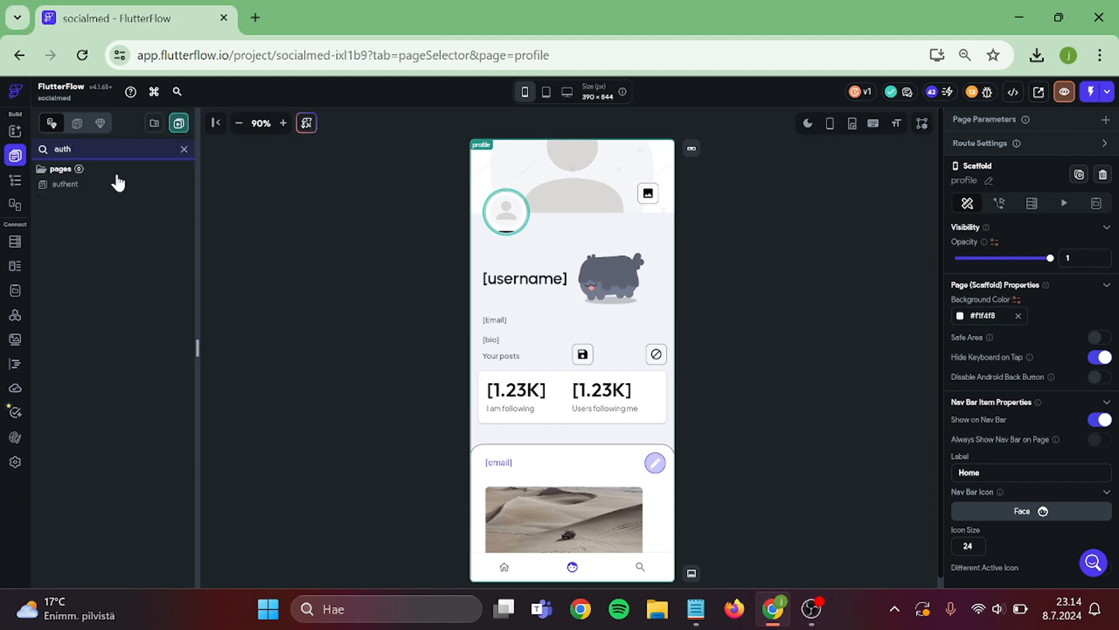
pyautogui.click(65, 184)
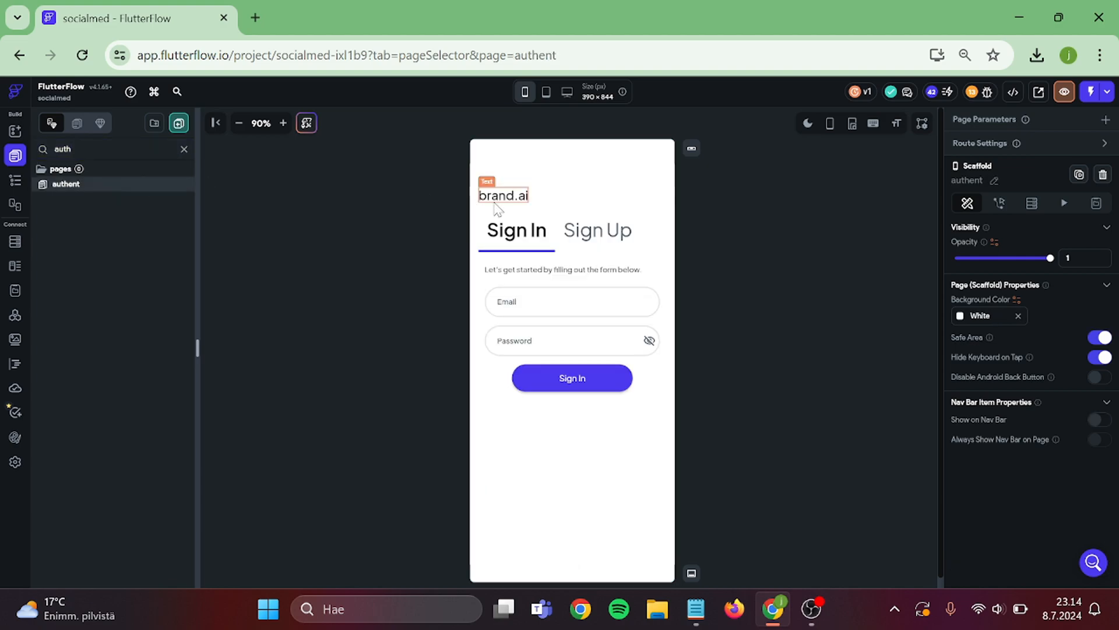
pyautogui.click(598, 230)
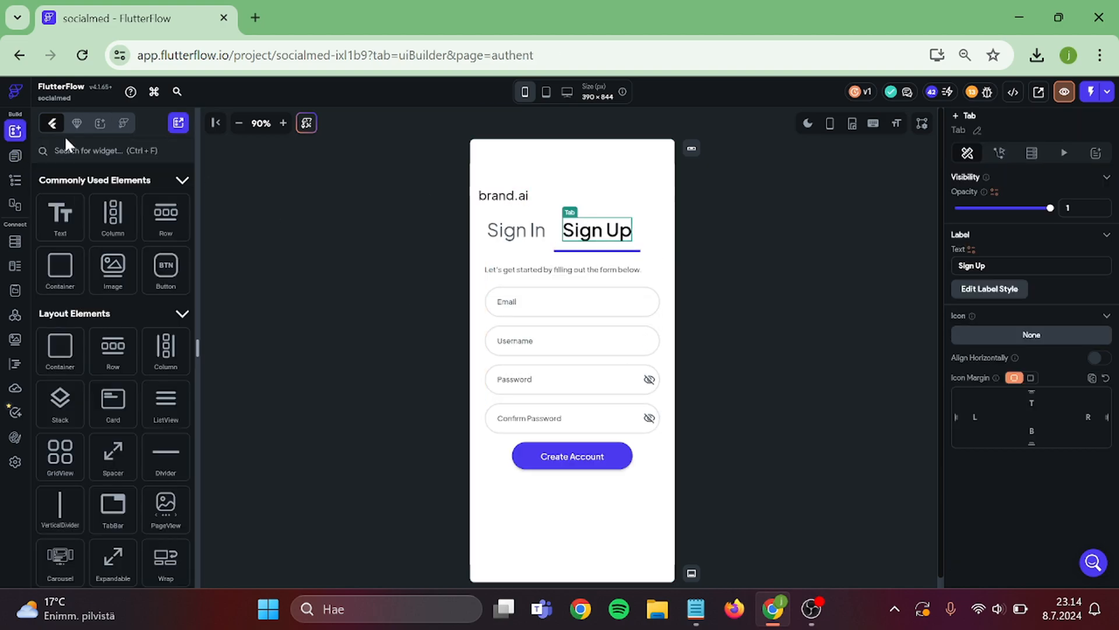
pyautogui.write('lottie')
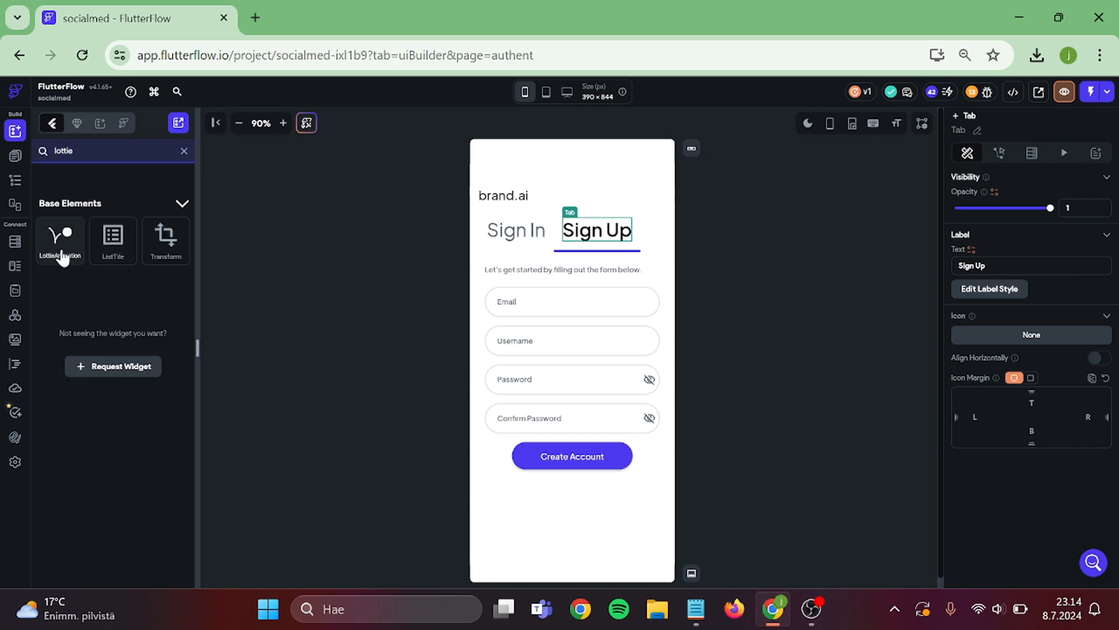
pyautogui.moveTo(60, 236); pyautogui.dragTo(526, 511)
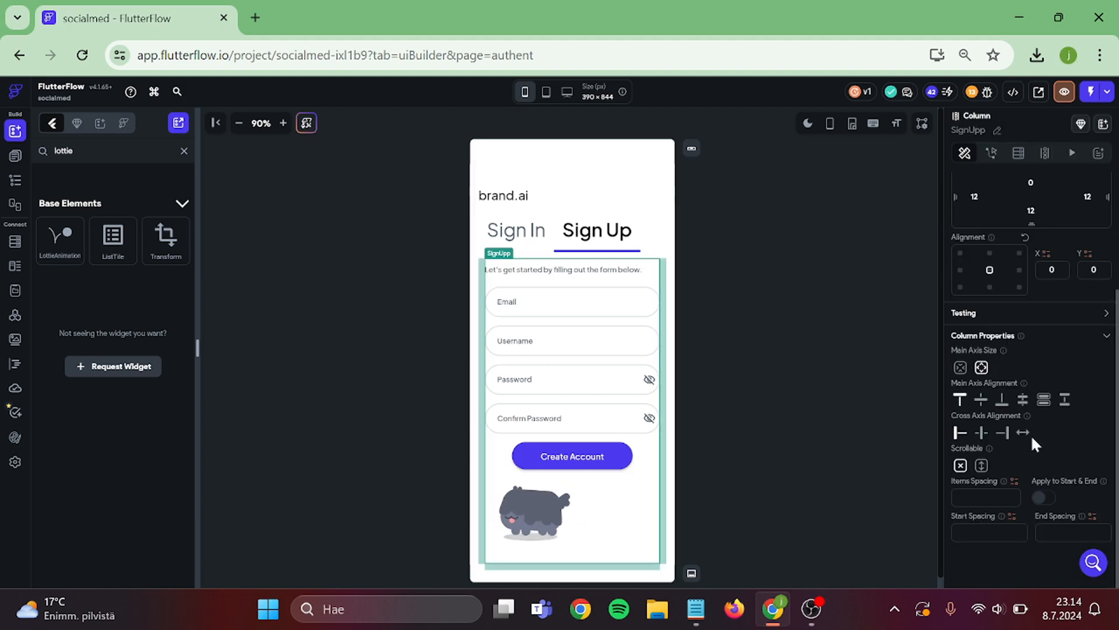
pyautogui.moveTo(982, 432)
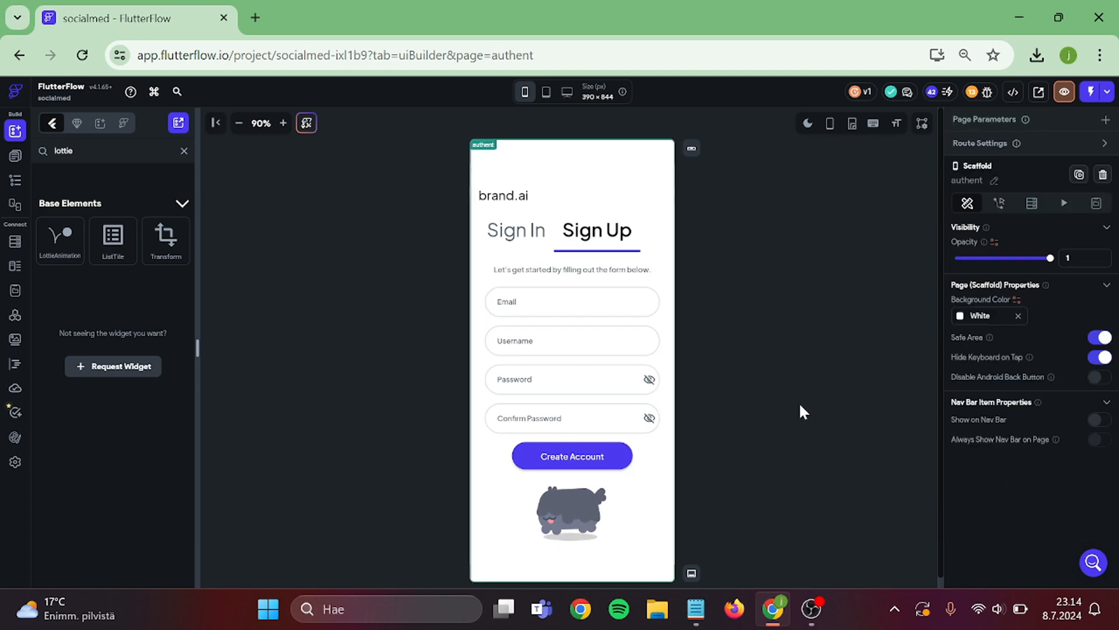
# Step: Search the web for lottie animations and reach the LottieFiles featured gallery
pyautogui.click(254, 19)
pyautogui.write('lottie')
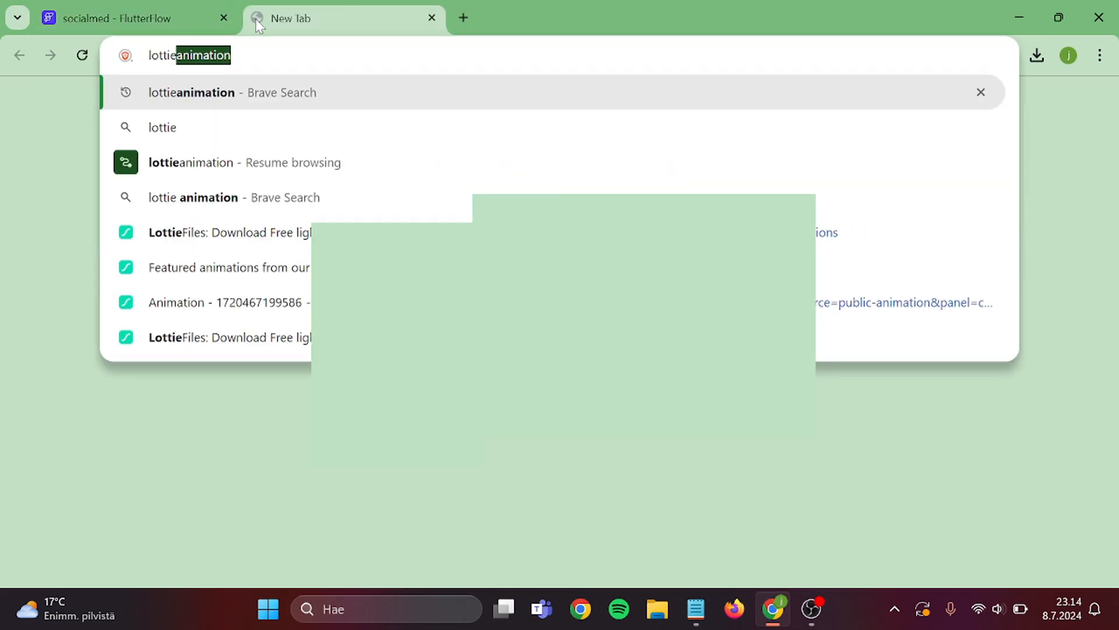
pyautogui.press('Enter')
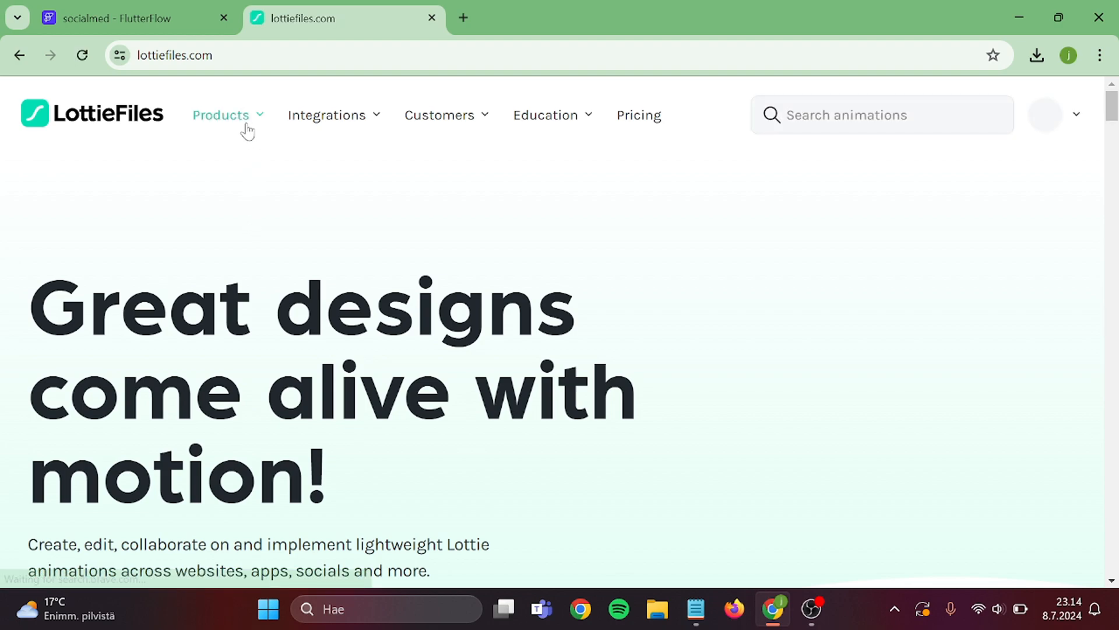
pyautogui.click(220, 114)
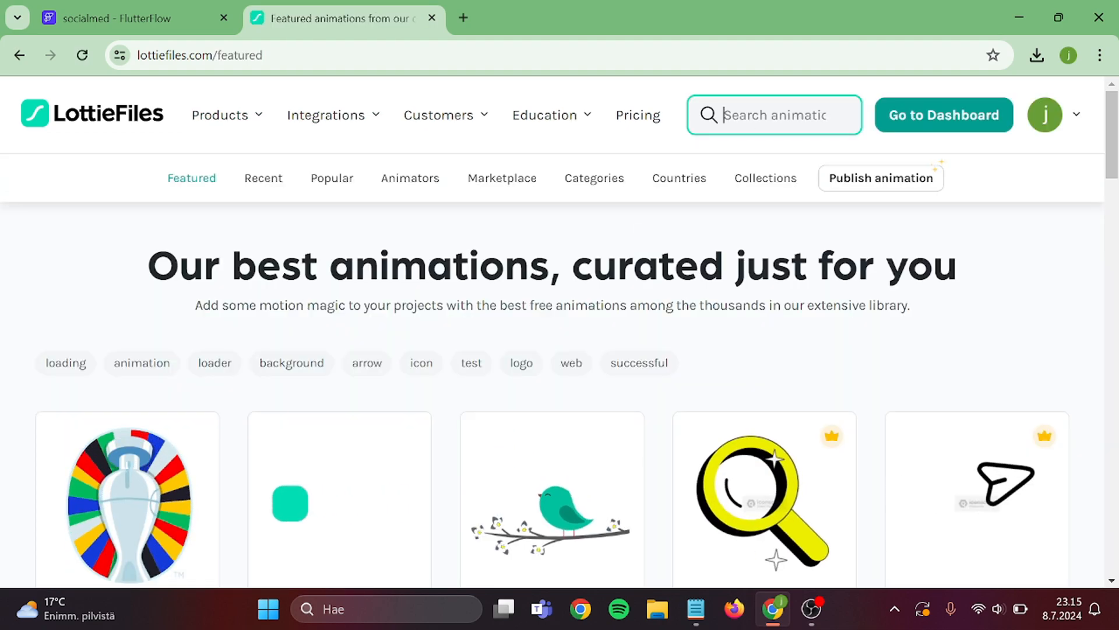
# Step: Search LottieFiles for 'profi' and open the Profile checkmark animation for download
pyautogui.write('profi')
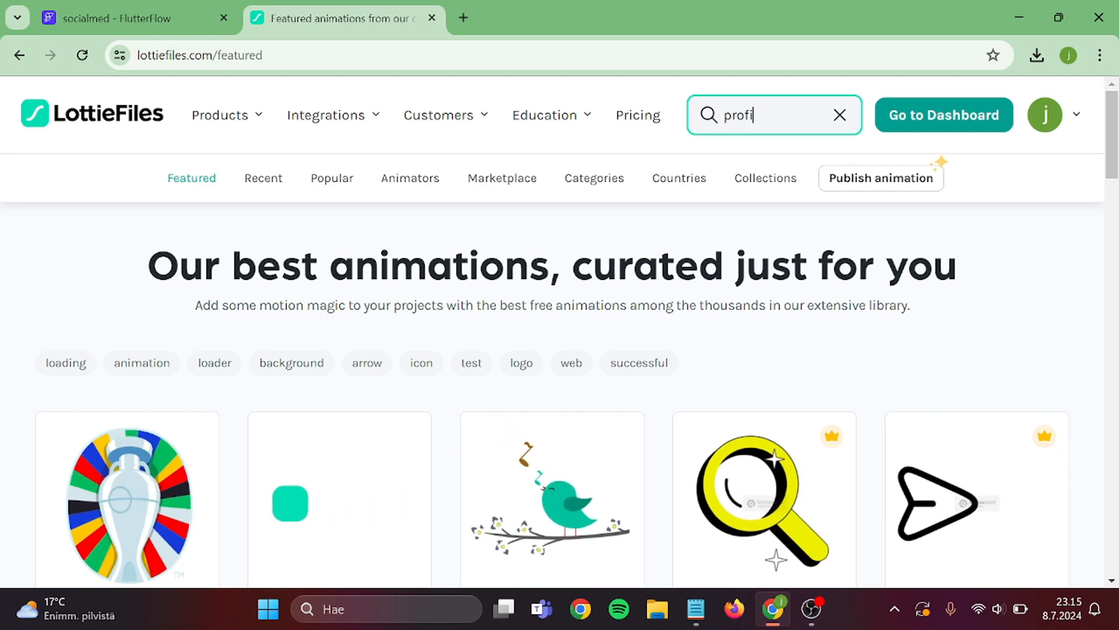
pyautogui.press('Enter')
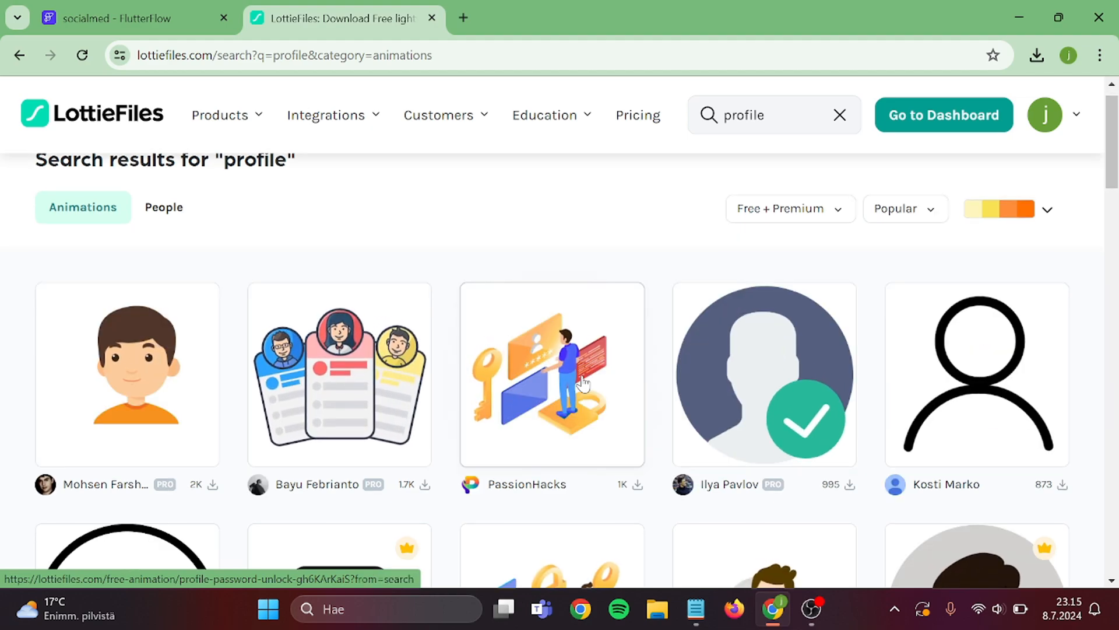
pyautogui.moveTo(798, 394)
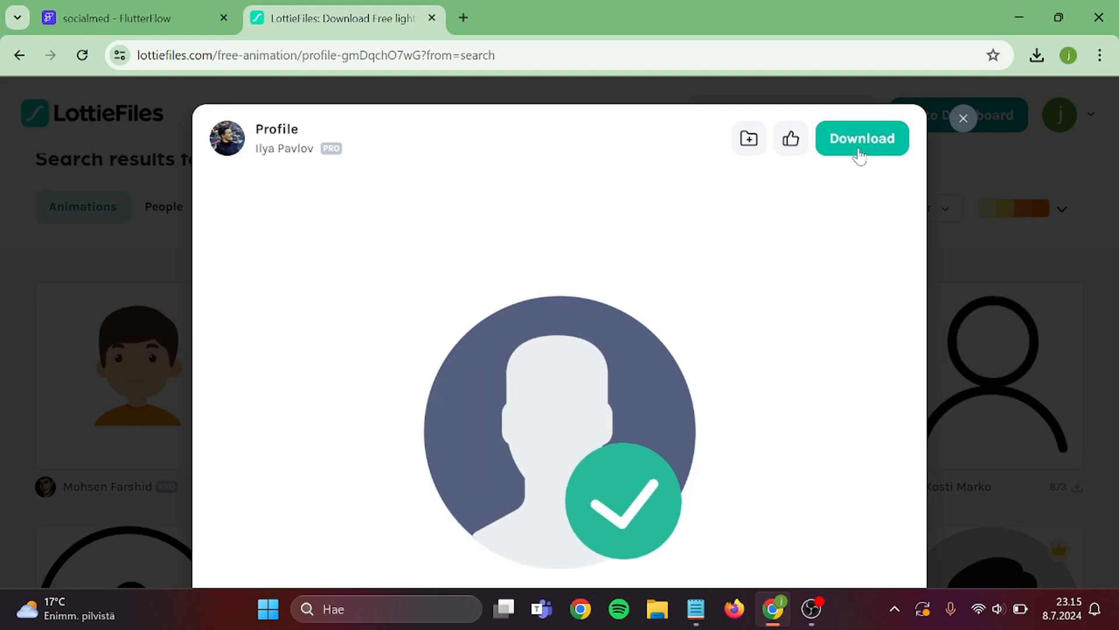
pyautogui.click(863, 137)
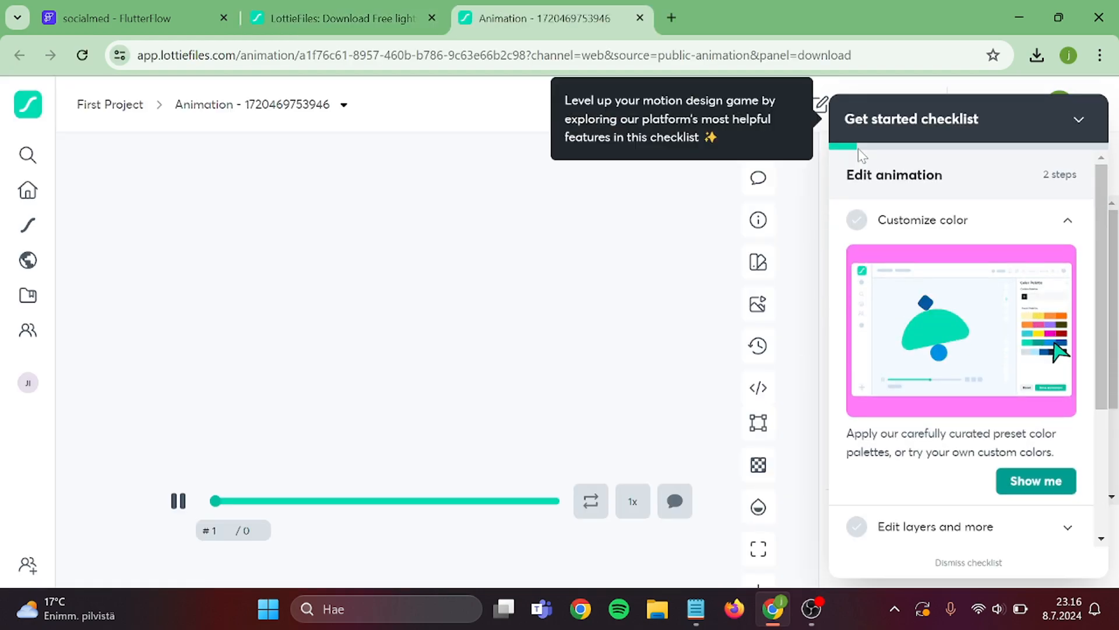
pyautogui.click(854, 105)
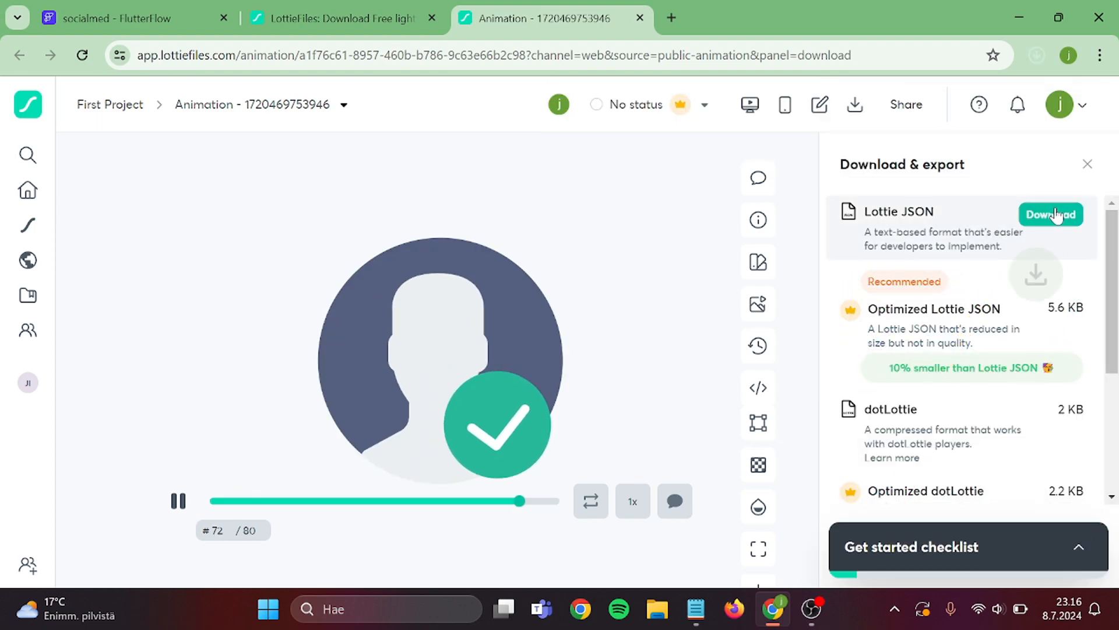
# Step: Download the Profile animation and the 'sign up' Webpage Arrow Up animation as Lottie JSON
pyautogui.click(1050, 214)
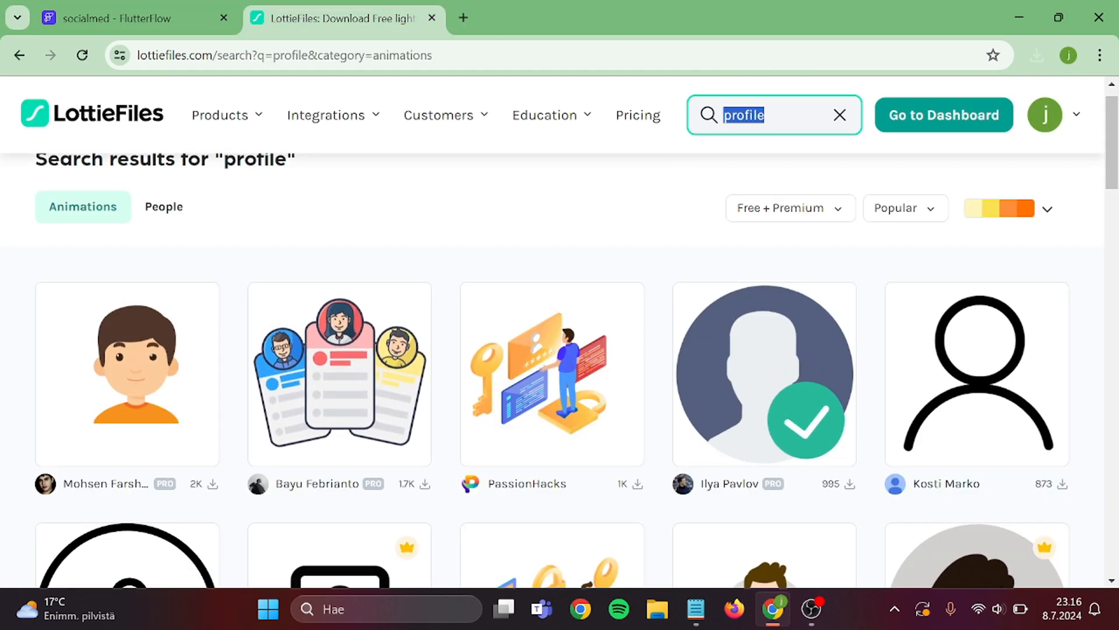
pyautogui.write('sign up')
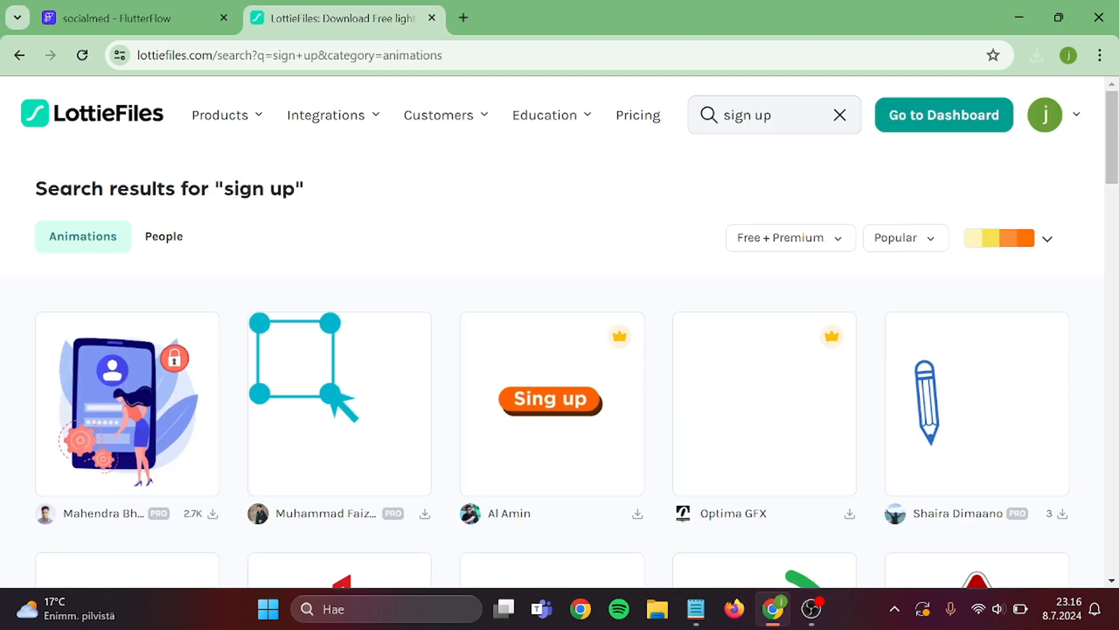
pyautogui.moveTo(337, 399)
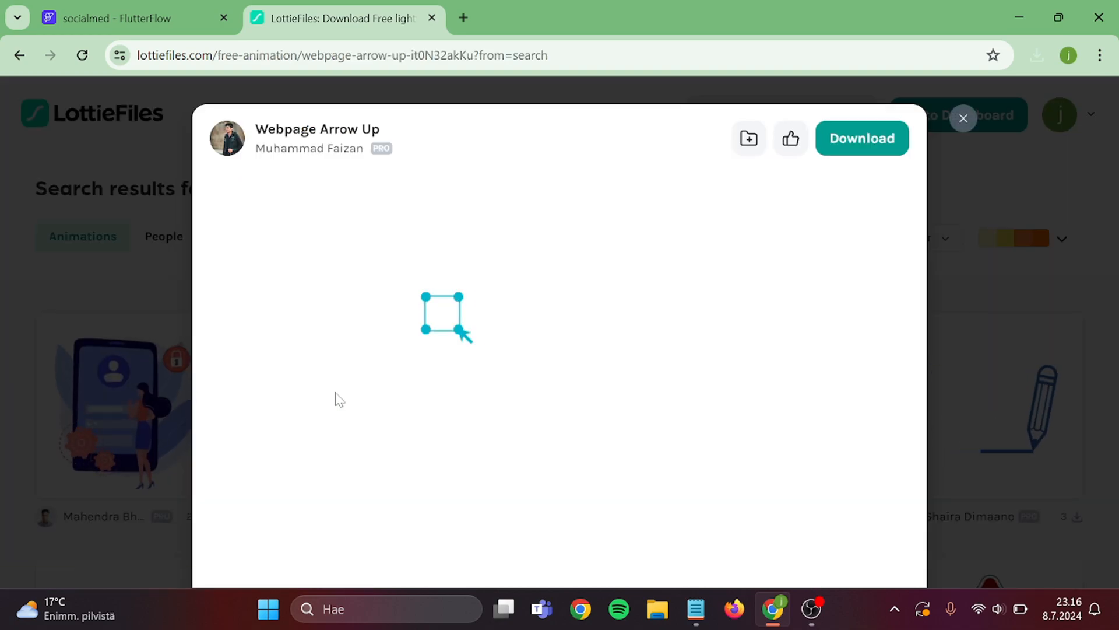
pyautogui.click(863, 137)
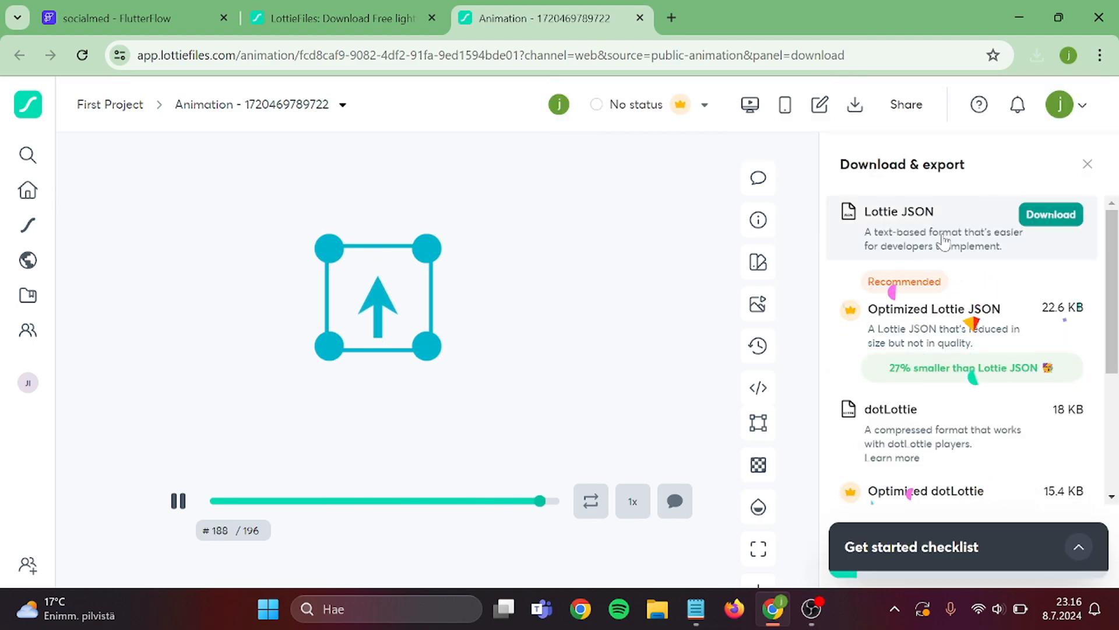
pyautogui.click(1050, 214)
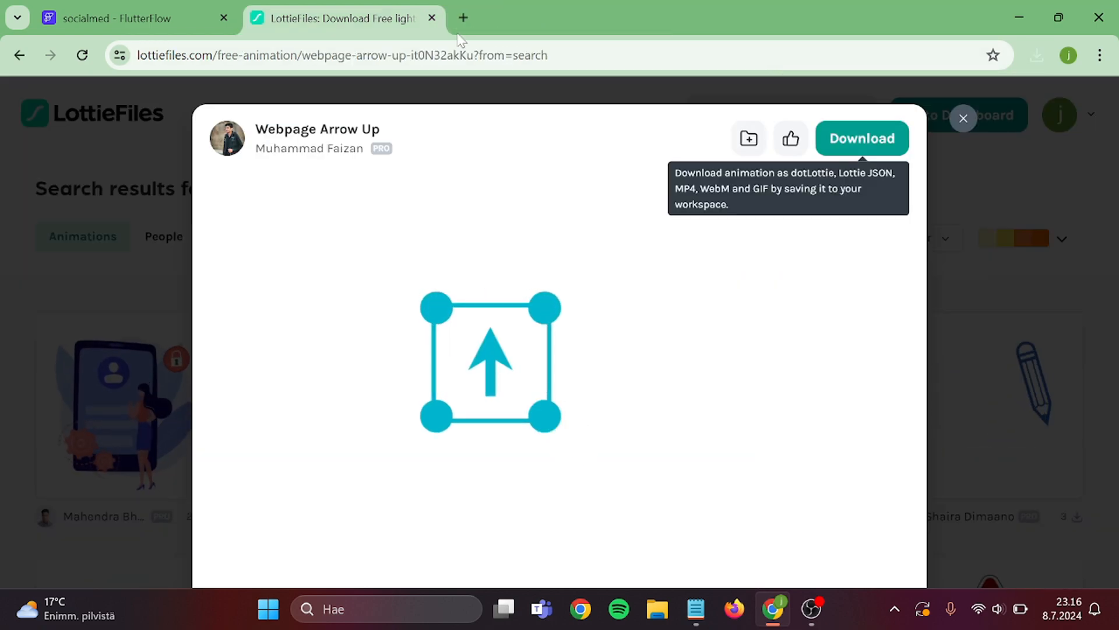
# Step: Set the sign-up form's Lottie widget to use a project asset as its source
pyautogui.click(128, 18)
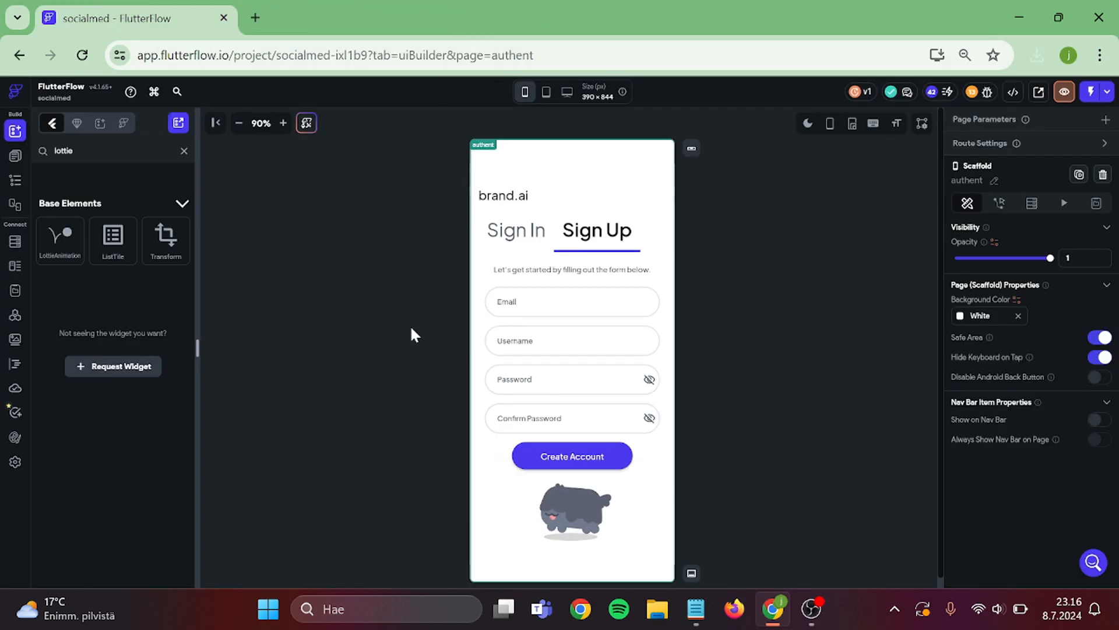
pyautogui.click(571, 515)
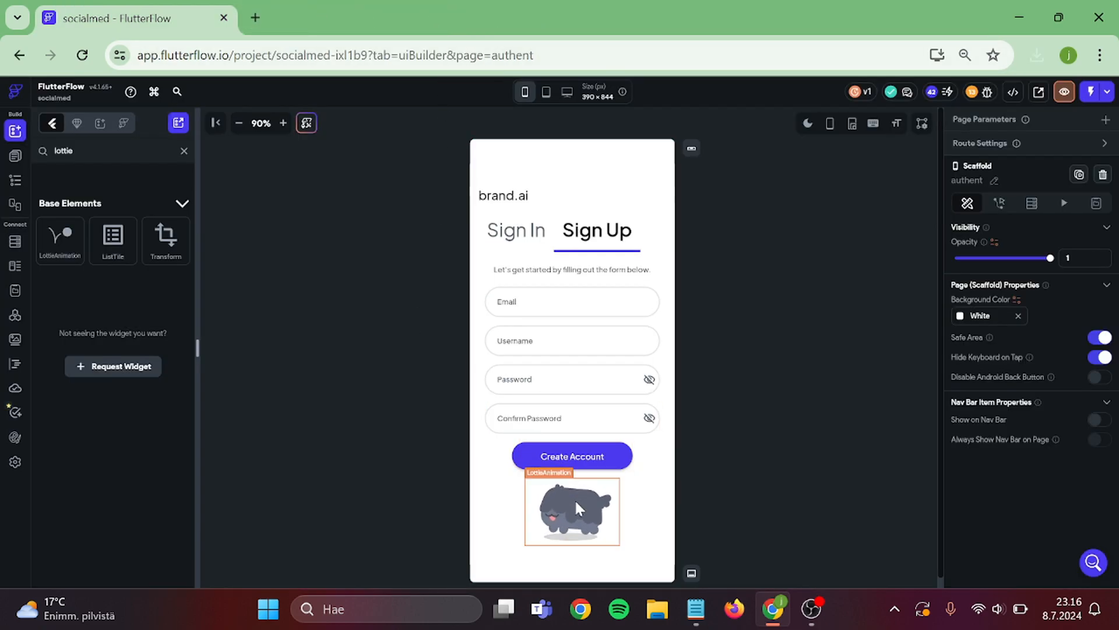
pyautogui.click(578, 510)
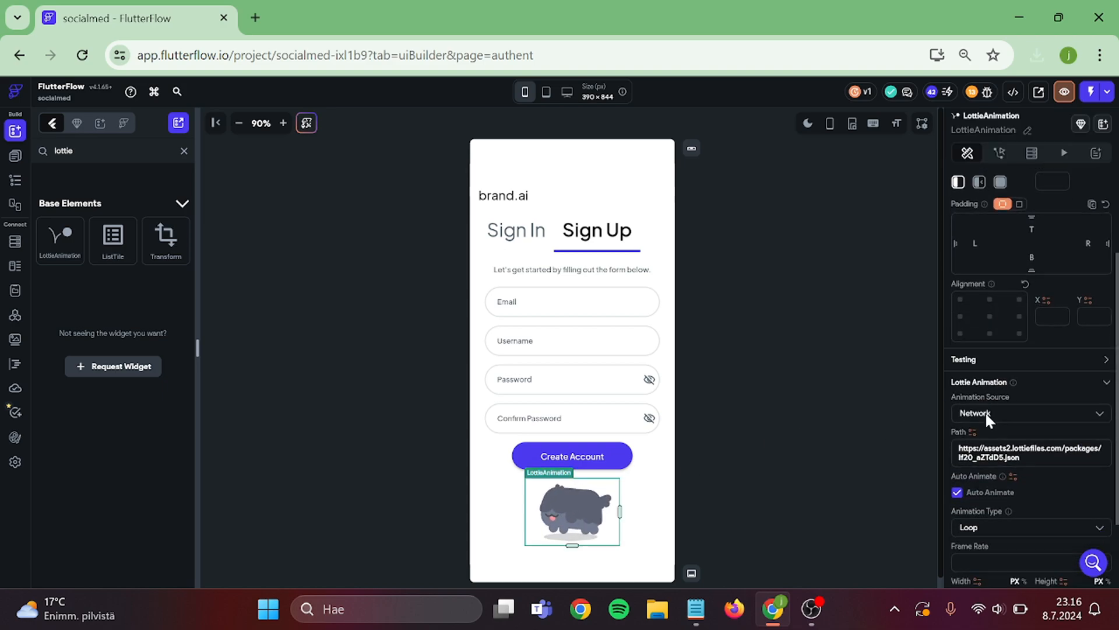
pyautogui.scroll(-3)
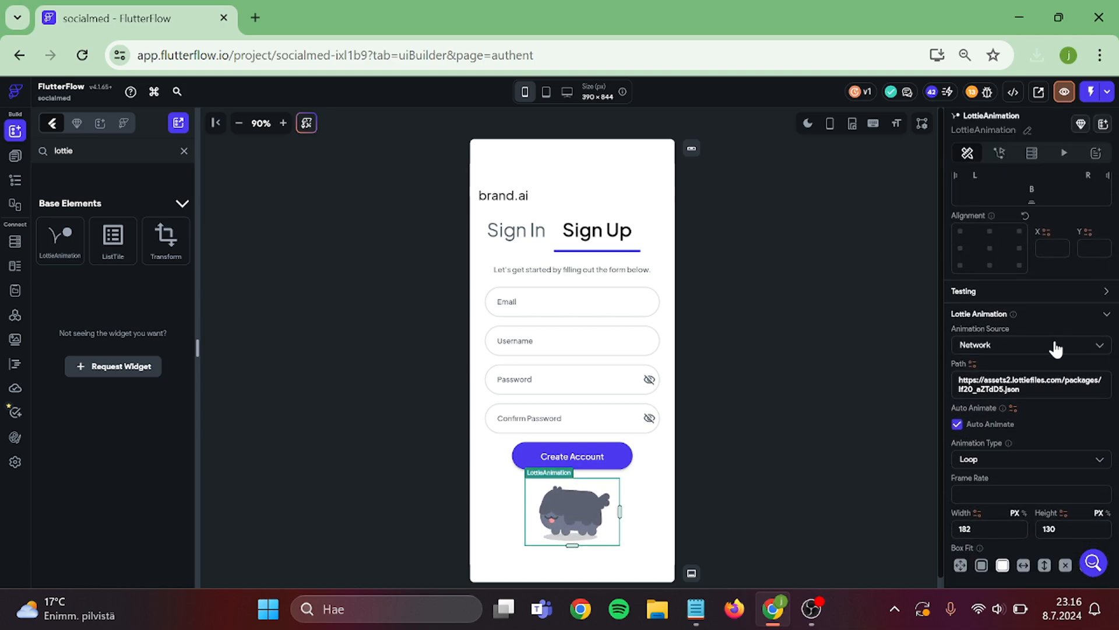
pyautogui.click(1030, 345)
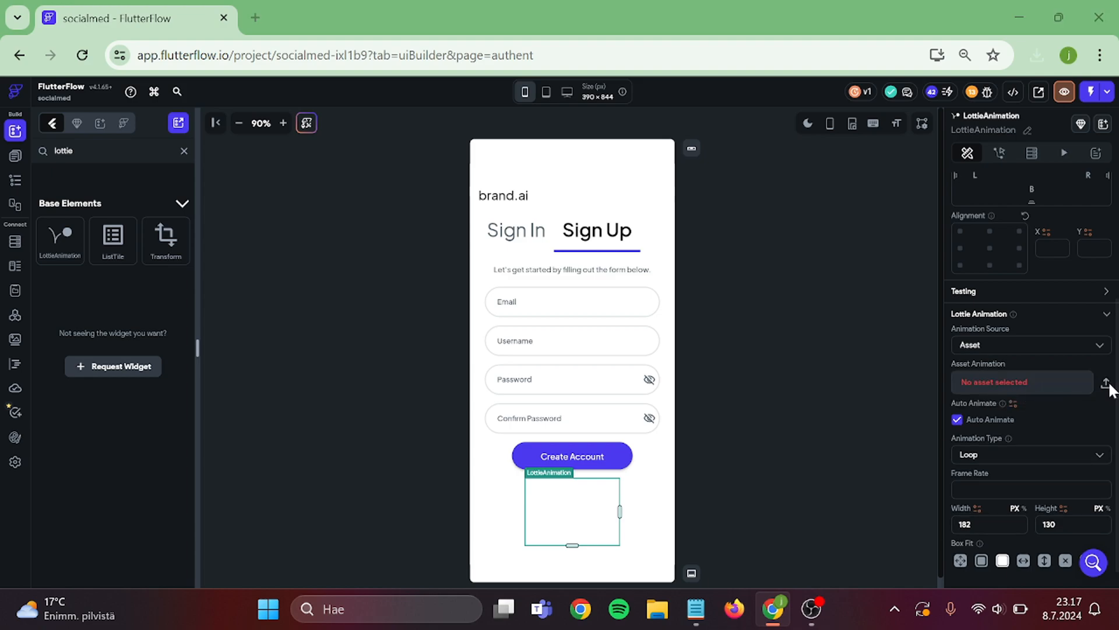
# Step: Upload the first downloaded Animation JSON as the arrow asset and enter 55
pyautogui.click(1106, 381)
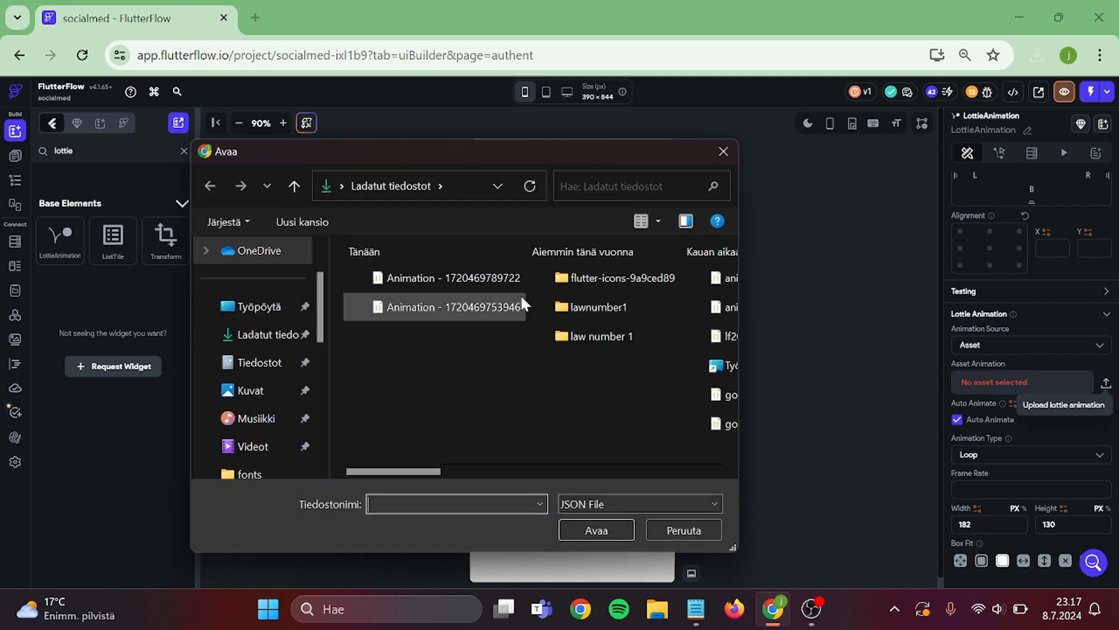
pyautogui.click(452, 277)
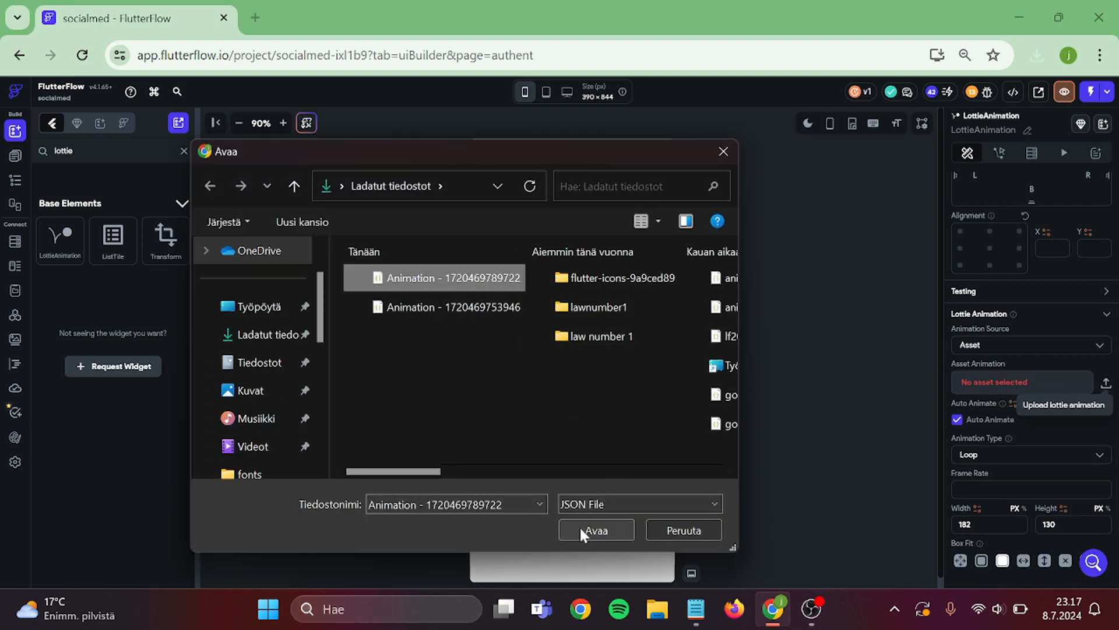
pyautogui.click(596, 530)
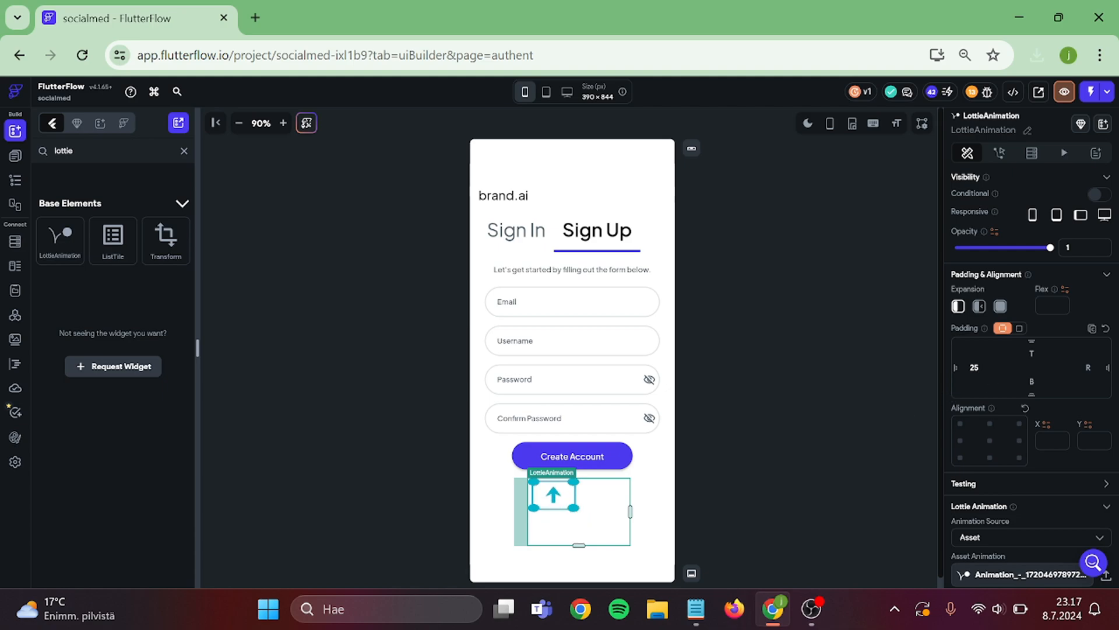
pyautogui.write('55')
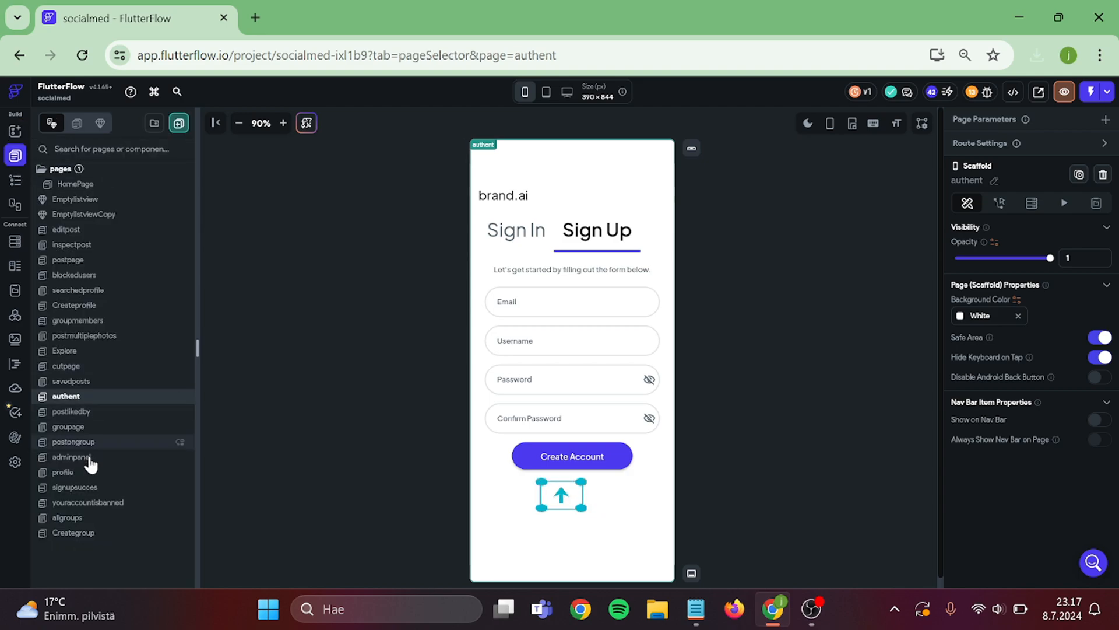
# Step: Set the profile page's Lottie widget beside the username to use a project asset
pyautogui.click(63, 472)
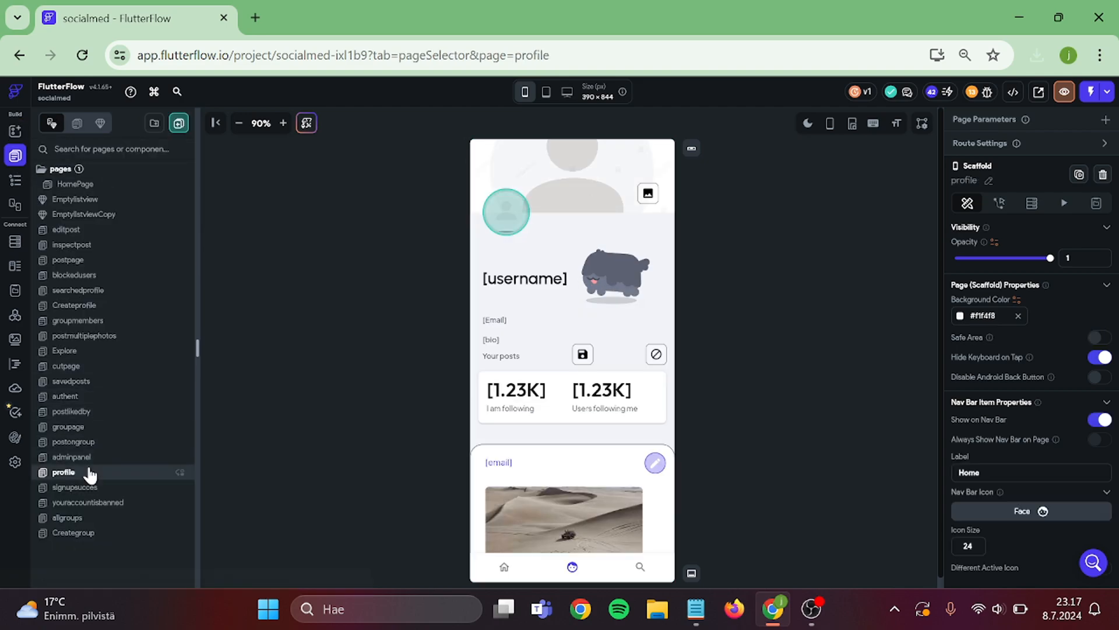
pyautogui.click(606, 278)
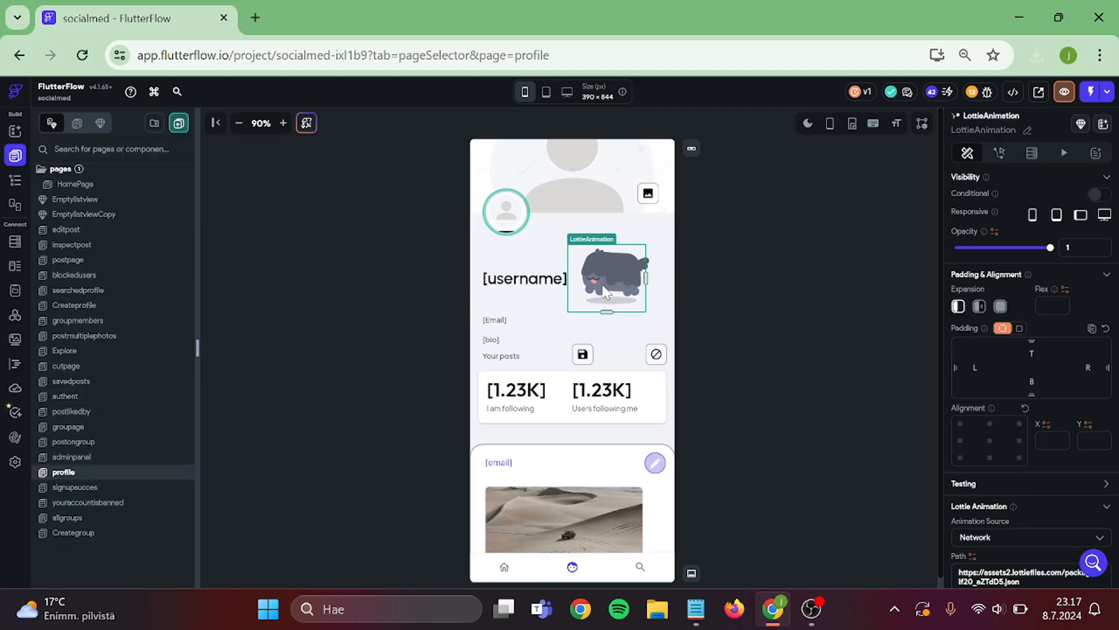
pyautogui.scroll(-3)
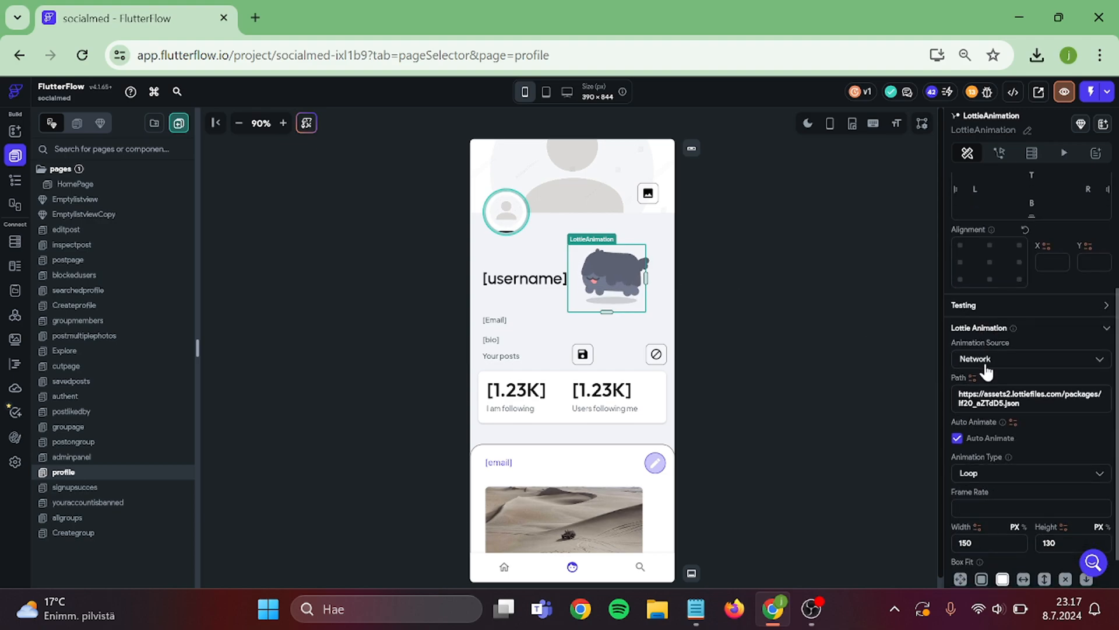
pyautogui.click(1030, 359)
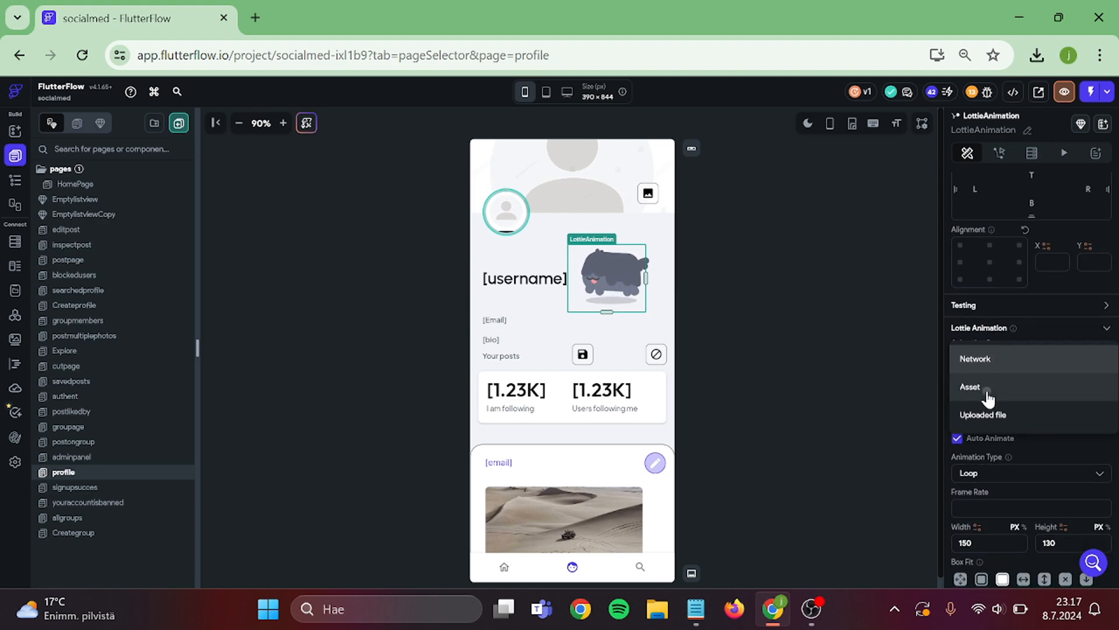
pyautogui.click(970, 386)
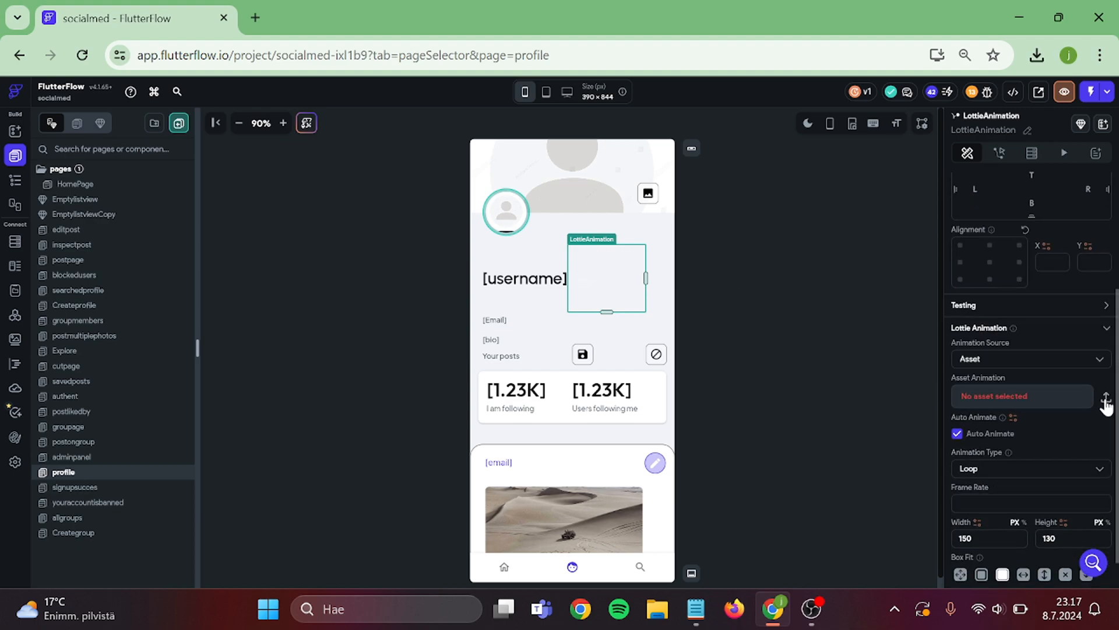
# Step: Upload the second downloaded Animation JSON as the check asset and set its repeat type
pyautogui.click(1108, 396)
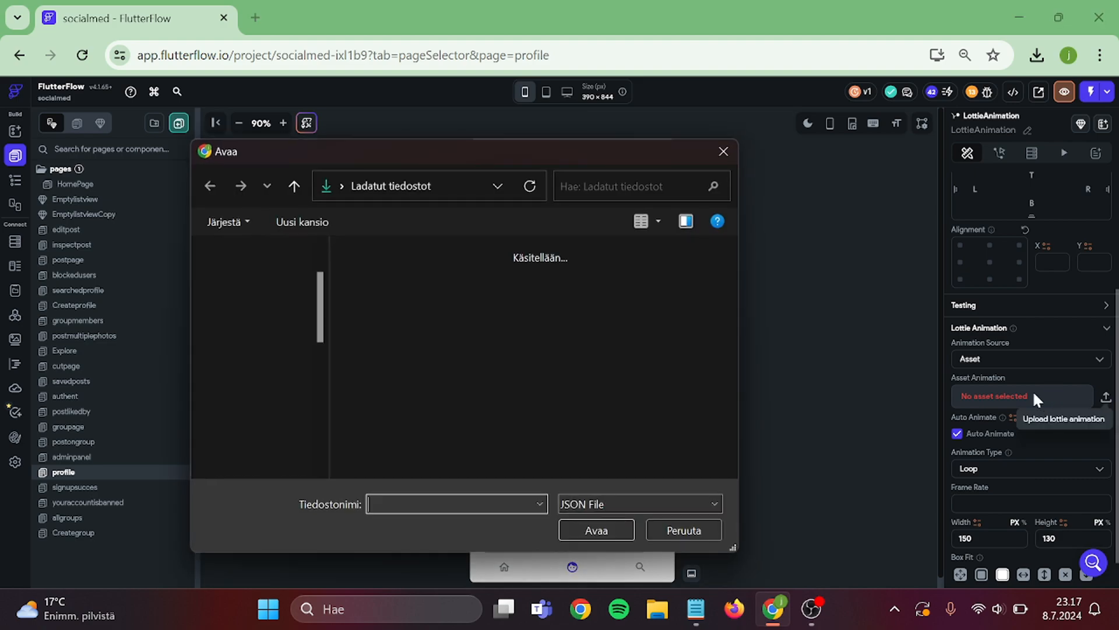
pyautogui.click(435, 307)
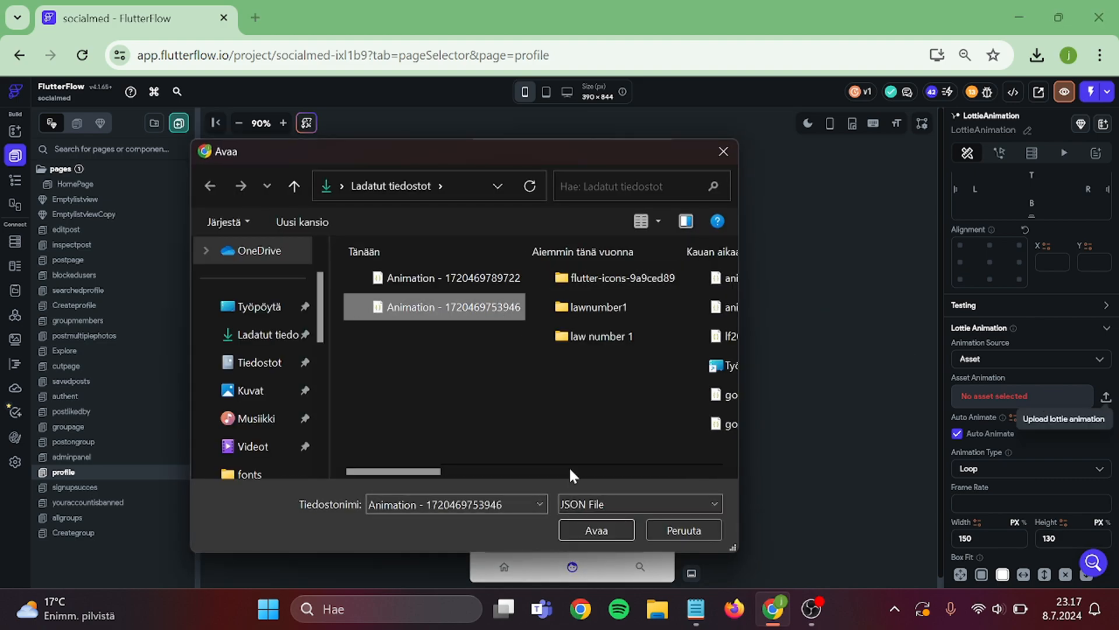
pyautogui.click(595, 529)
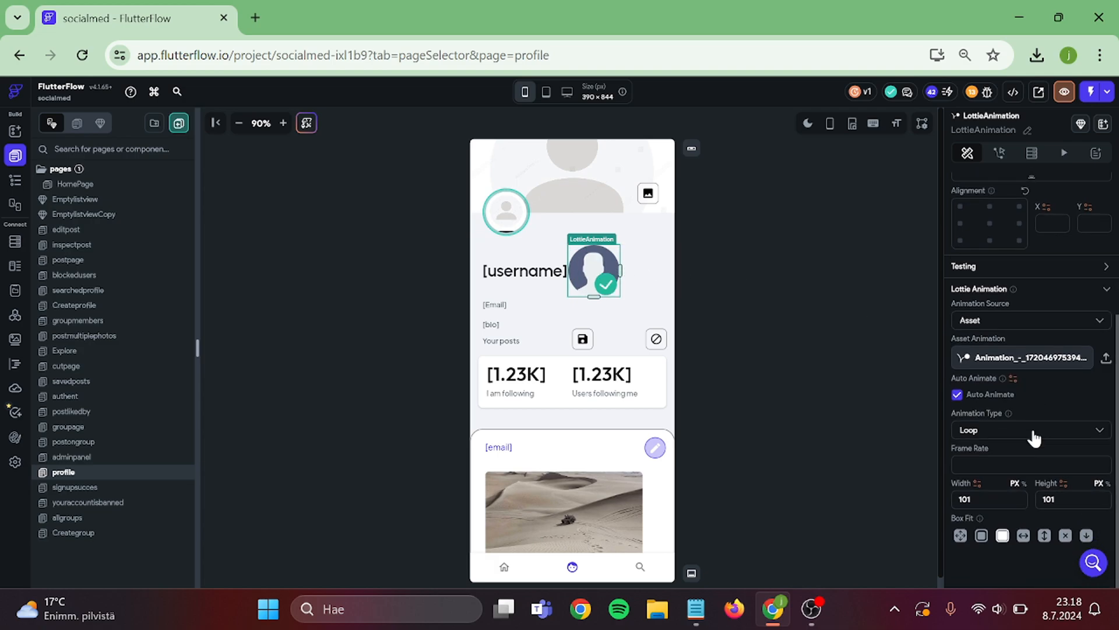
pyautogui.click(1031, 429)
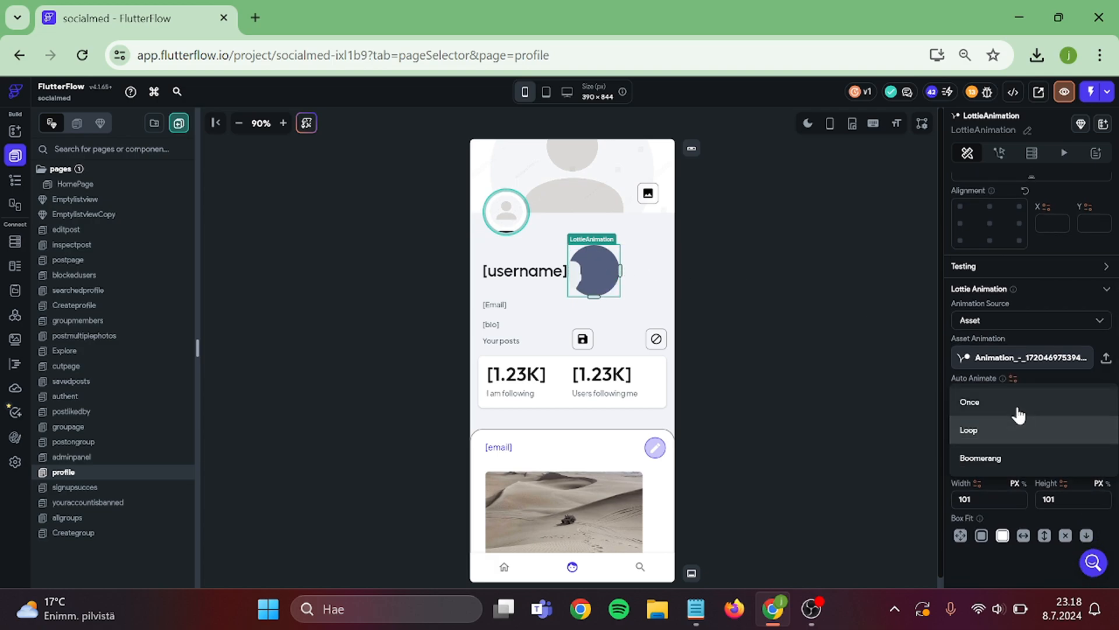
pyautogui.click(970, 401)
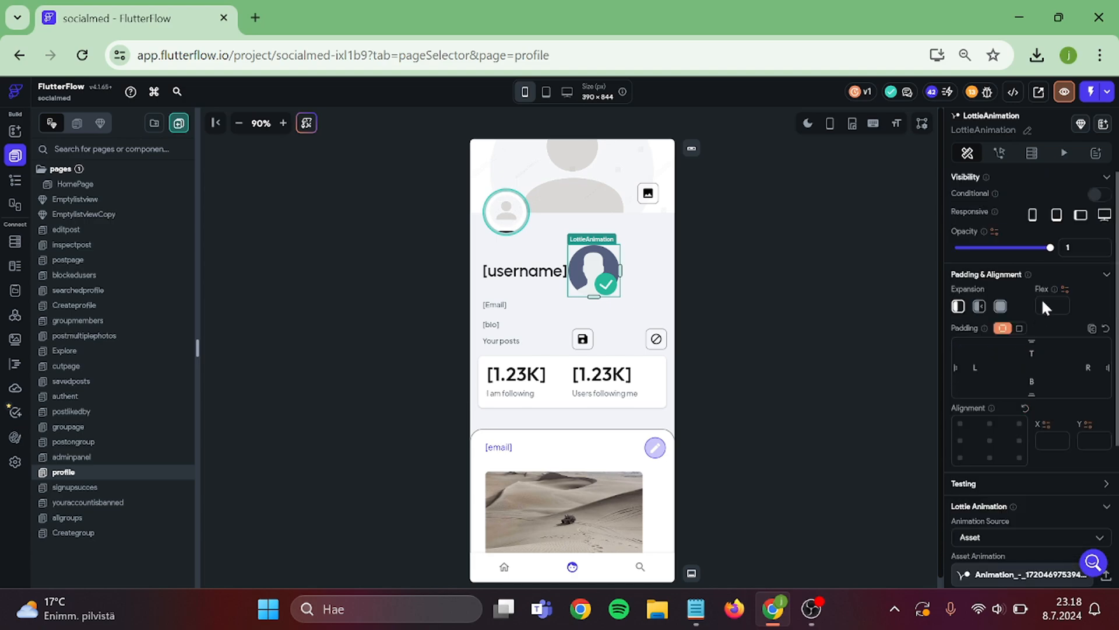
pyautogui.moveTo(1091, 92)
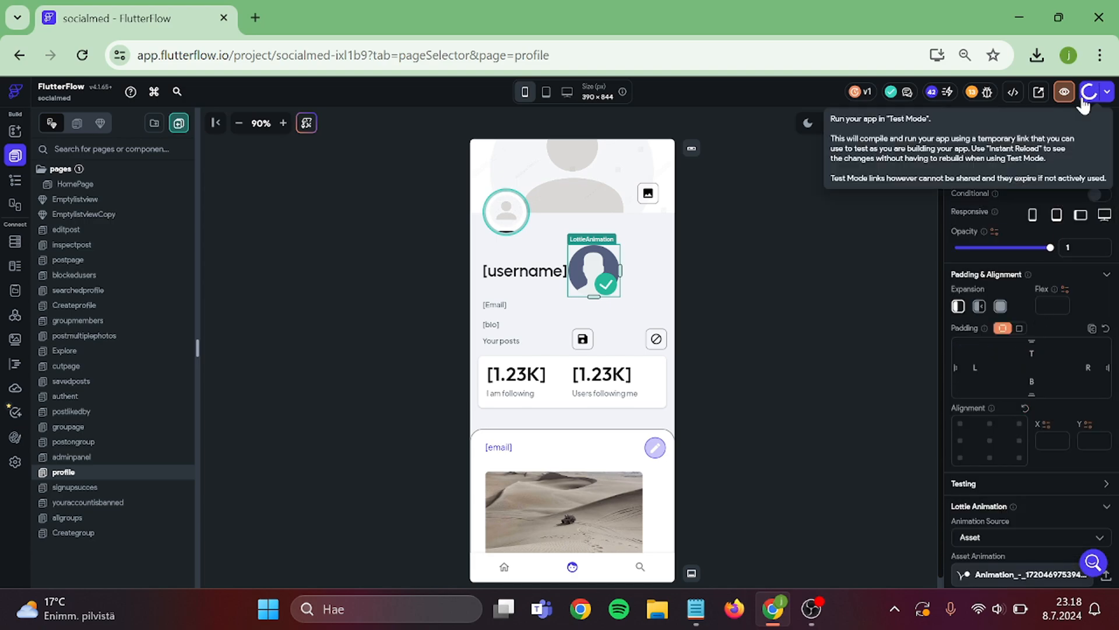
# Step: Run test mode, view the Sign Up arrow animation with 'jim1' entered, then the profile's verified check
pyautogui.click(1088, 91)
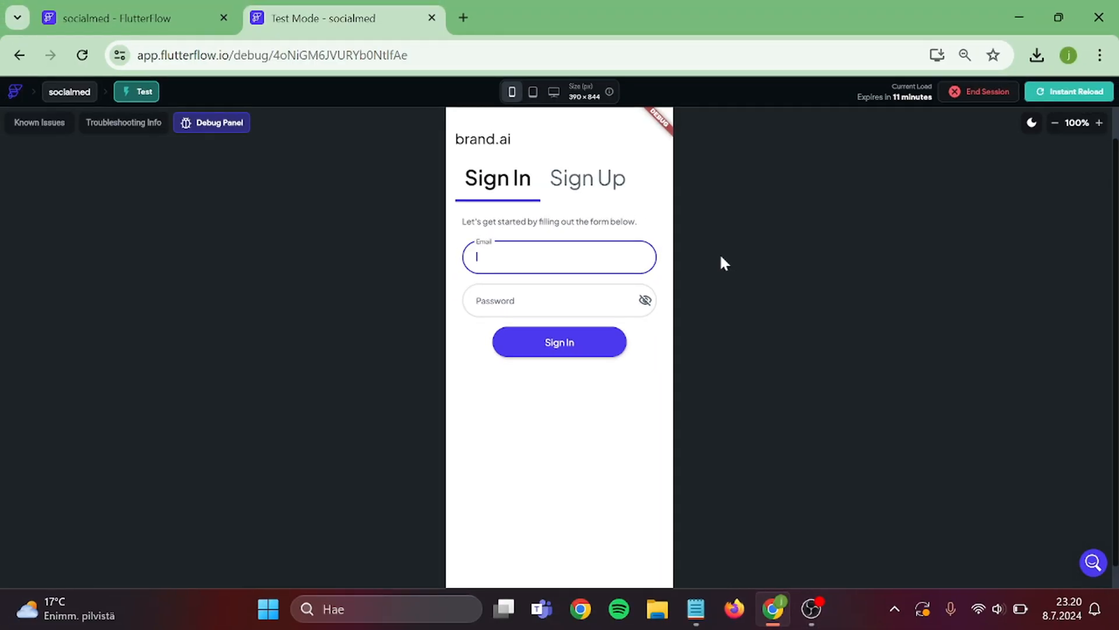
pyautogui.click(587, 178)
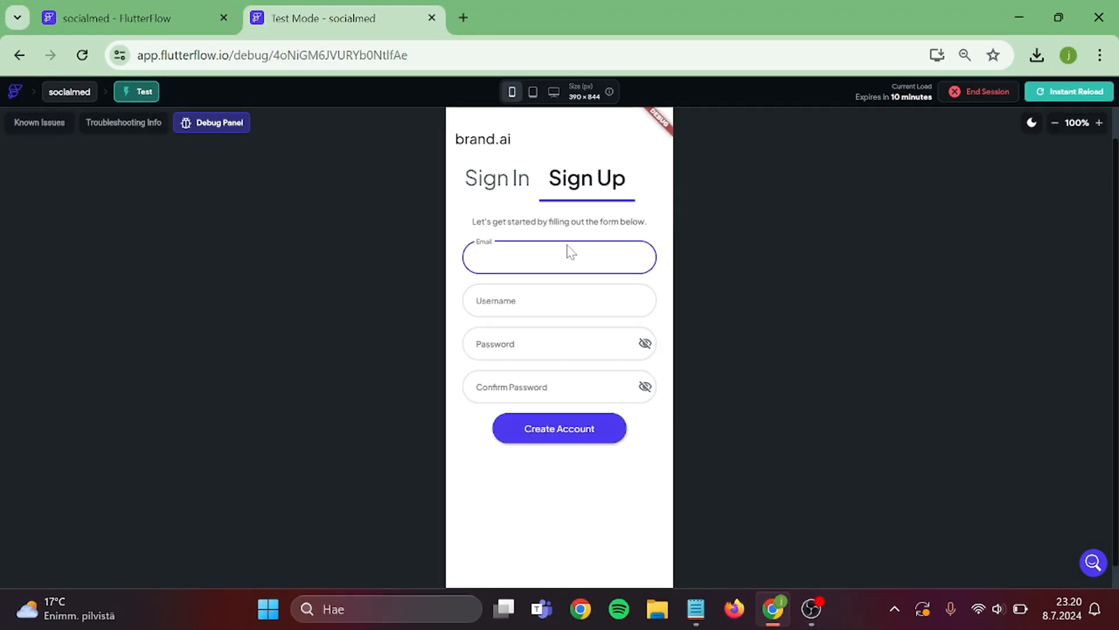
pyautogui.write('jim1')
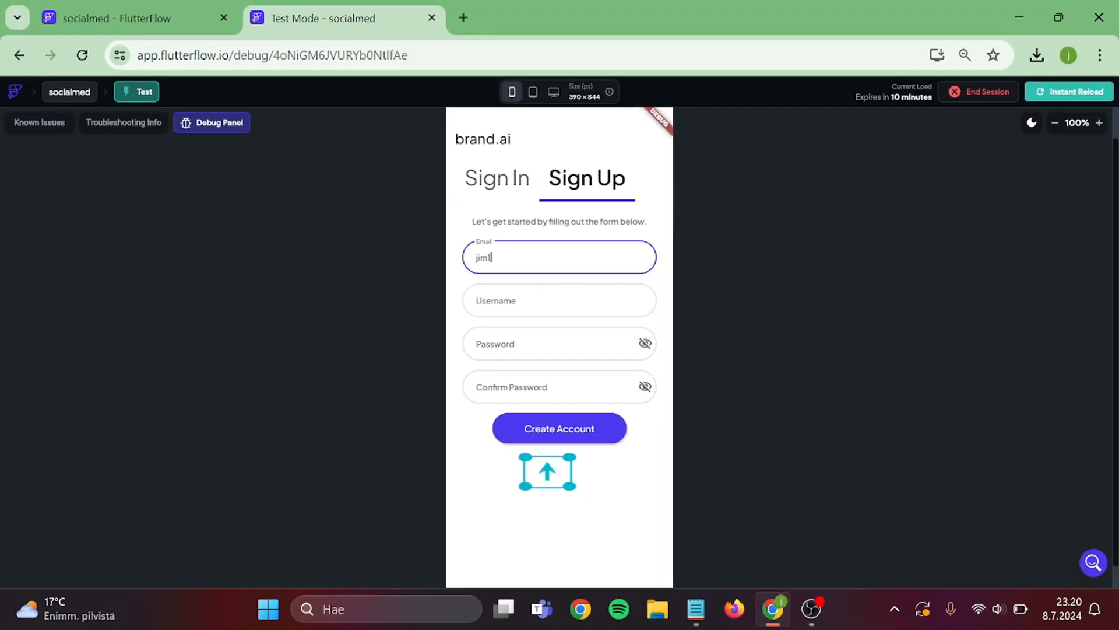
pyautogui.moveTo(548, 467)
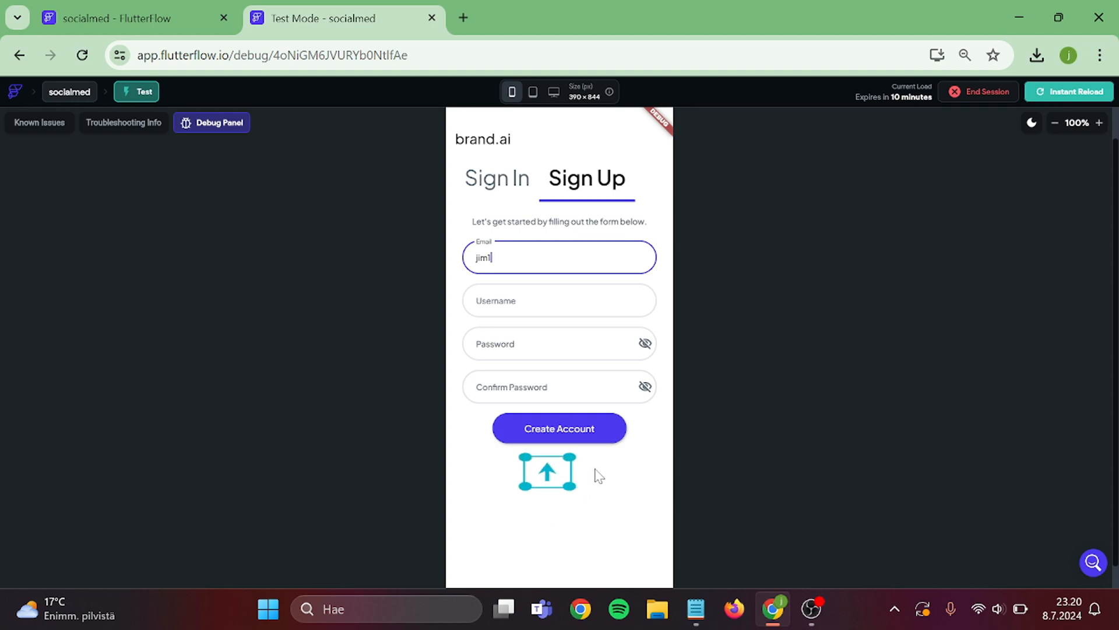
pyautogui.click(559, 429)
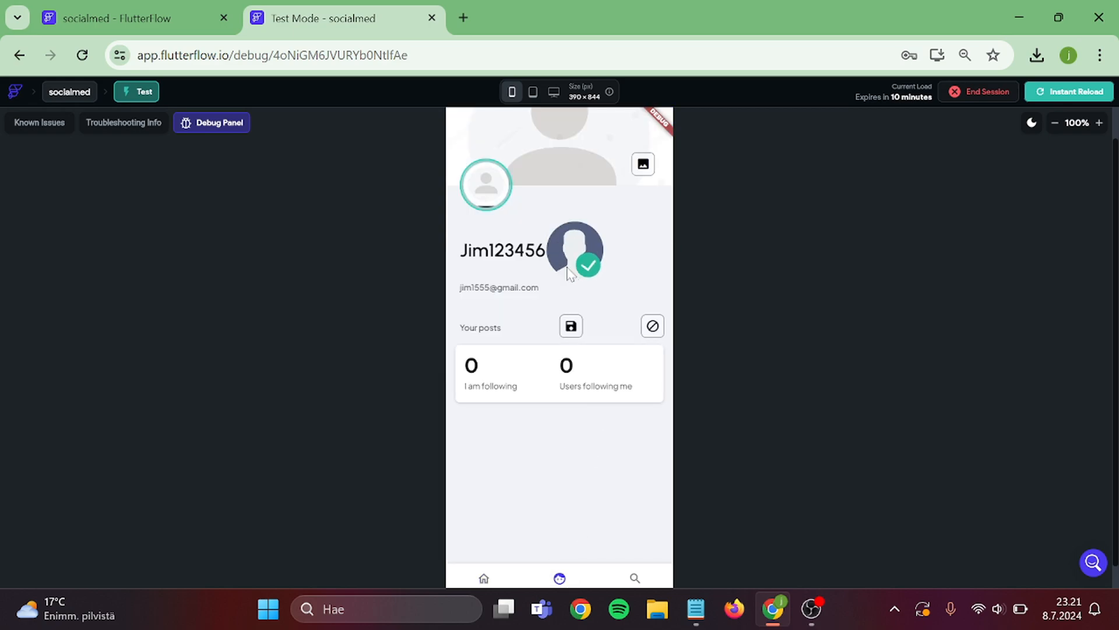
pyautogui.moveTo(625, 254)
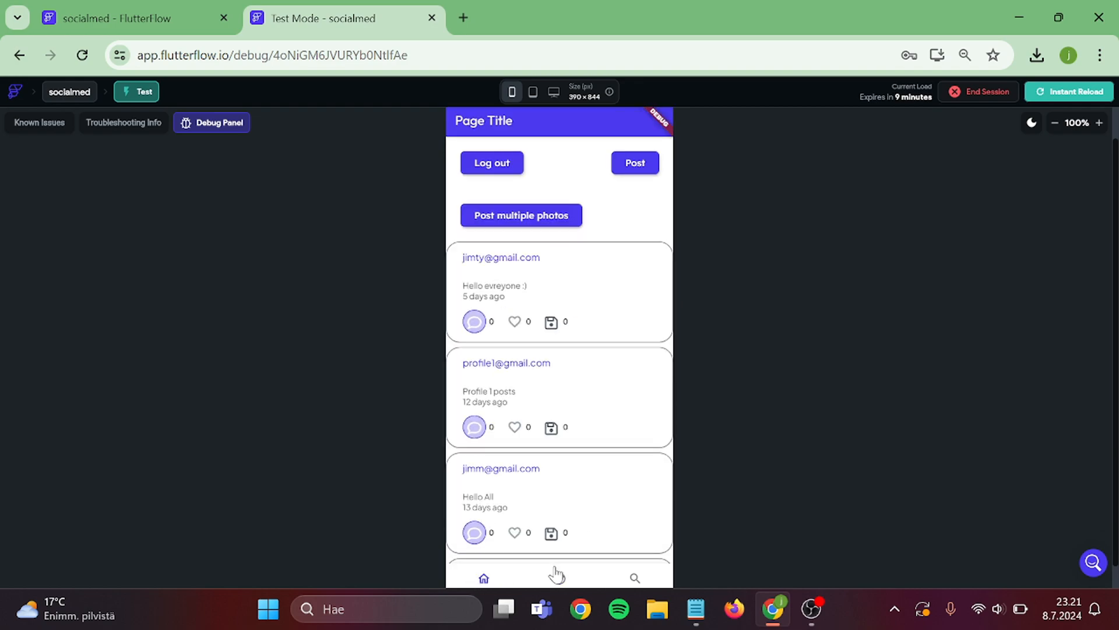
pyautogui.click(558, 577)
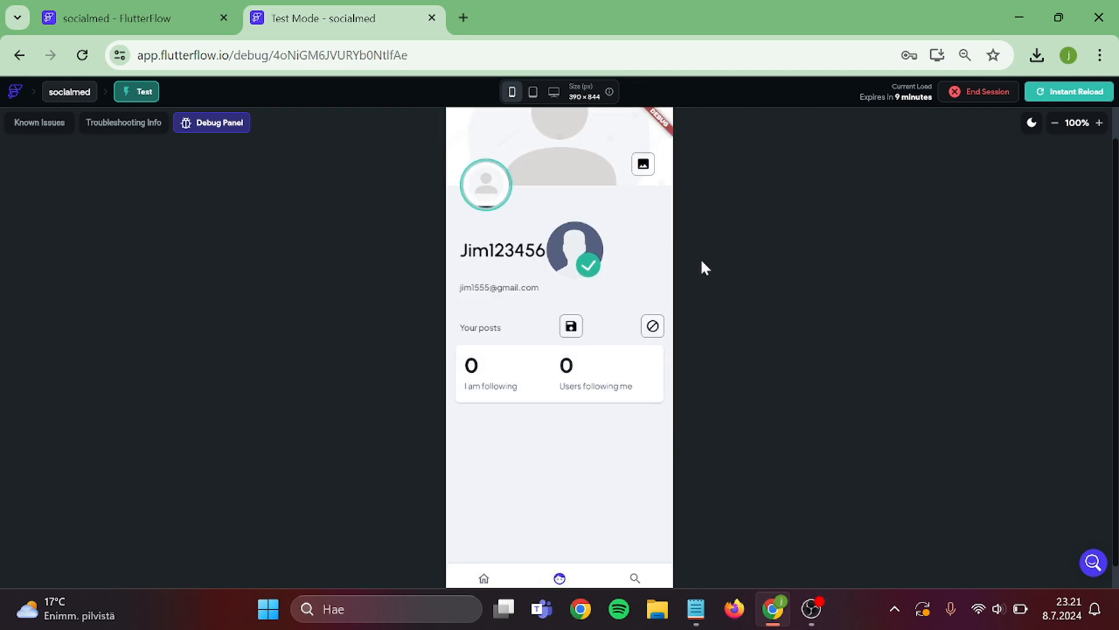